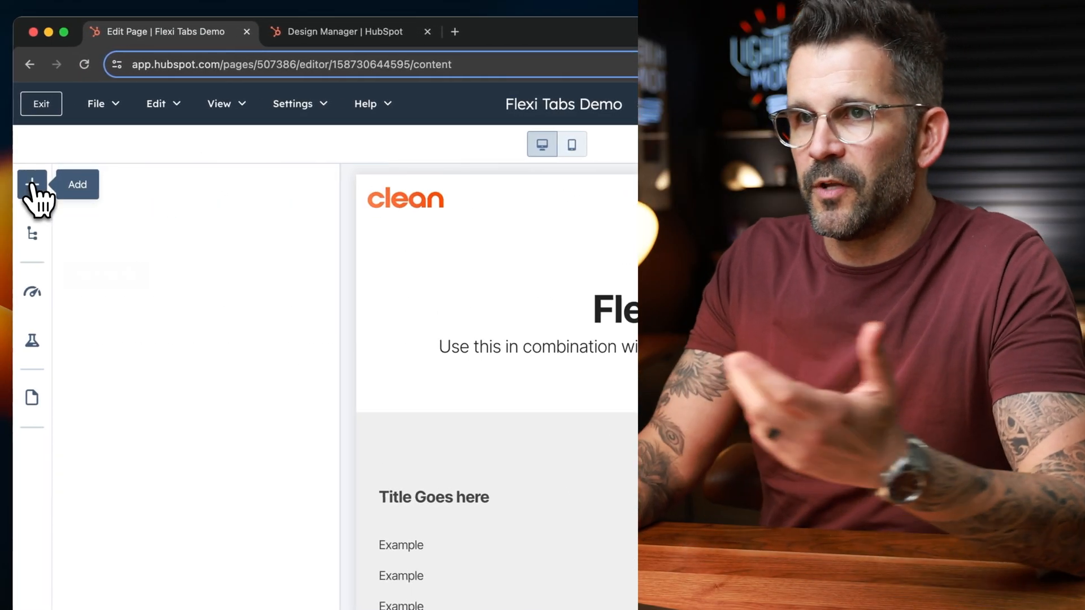
# Add a Flexi Tabs (Pro - Beta) module beneath the page heading
pyautogui.click(32, 185)
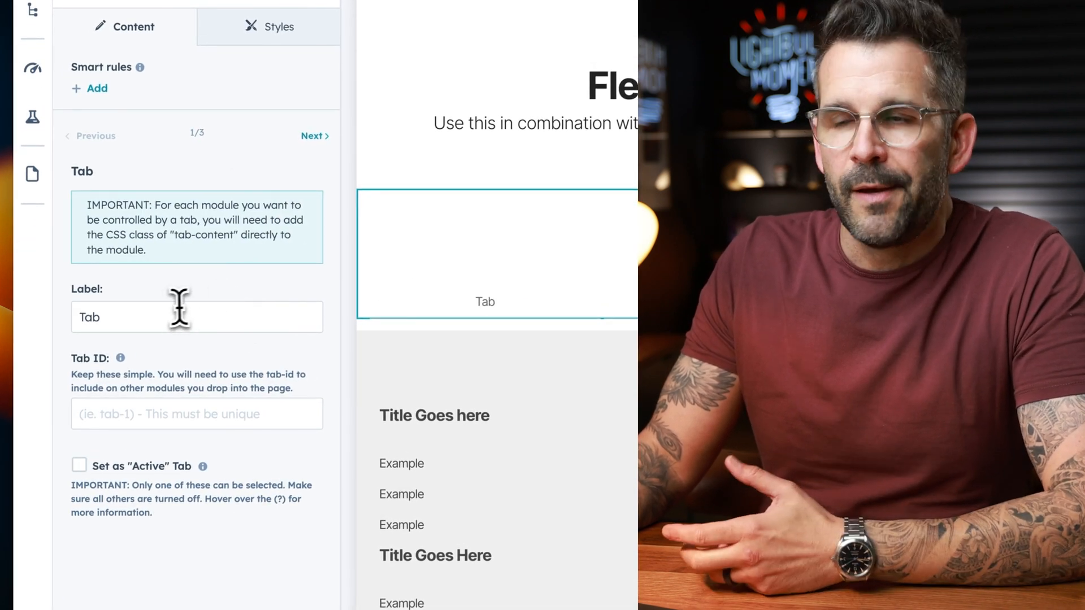
# Label the first tab Tab 1 and set it as the active tab
pyautogui.click(196, 317)
pyautogui.write(' 1')
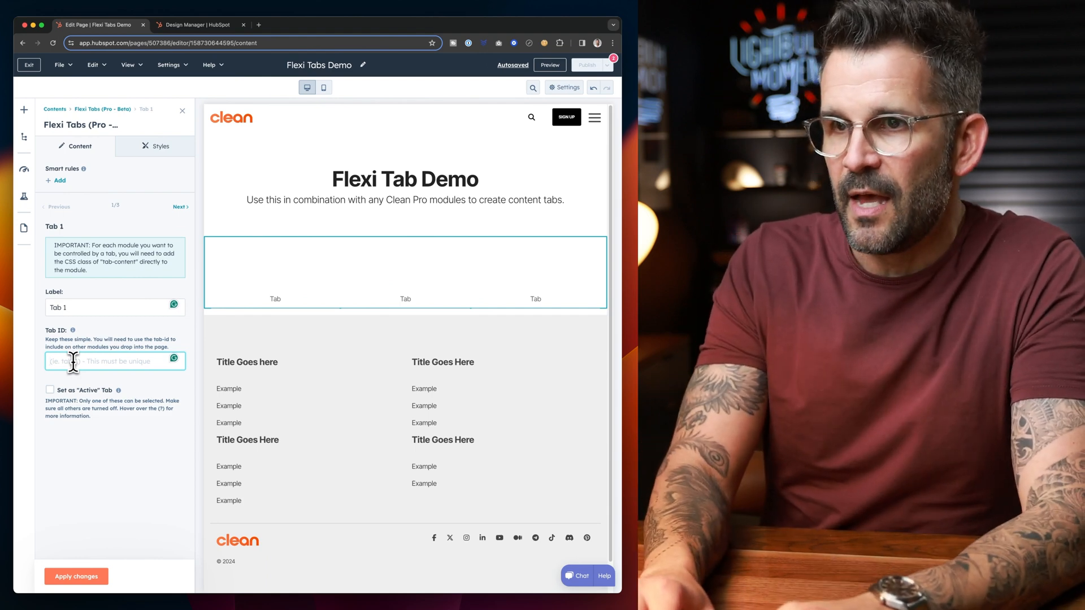
pyautogui.write('tab-1')
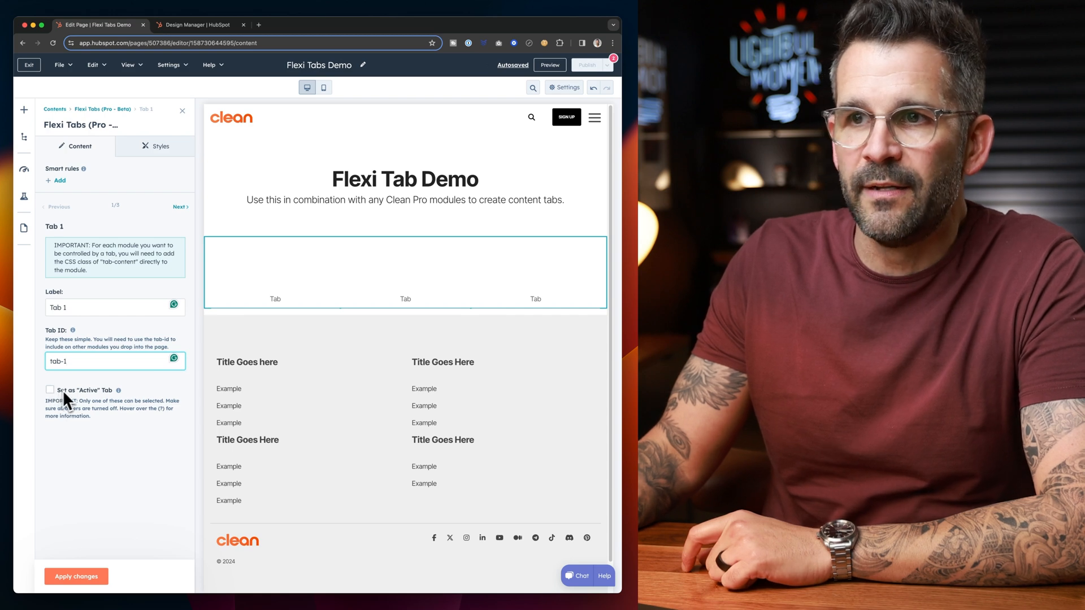
pyautogui.click(50, 389)
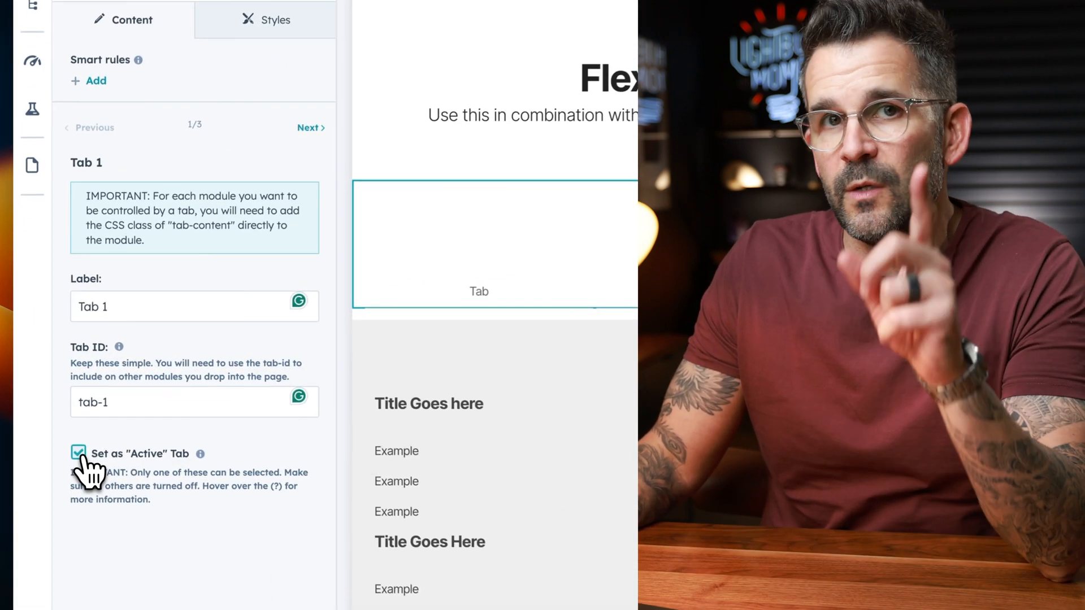
pyautogui.moveTo(311, 126)
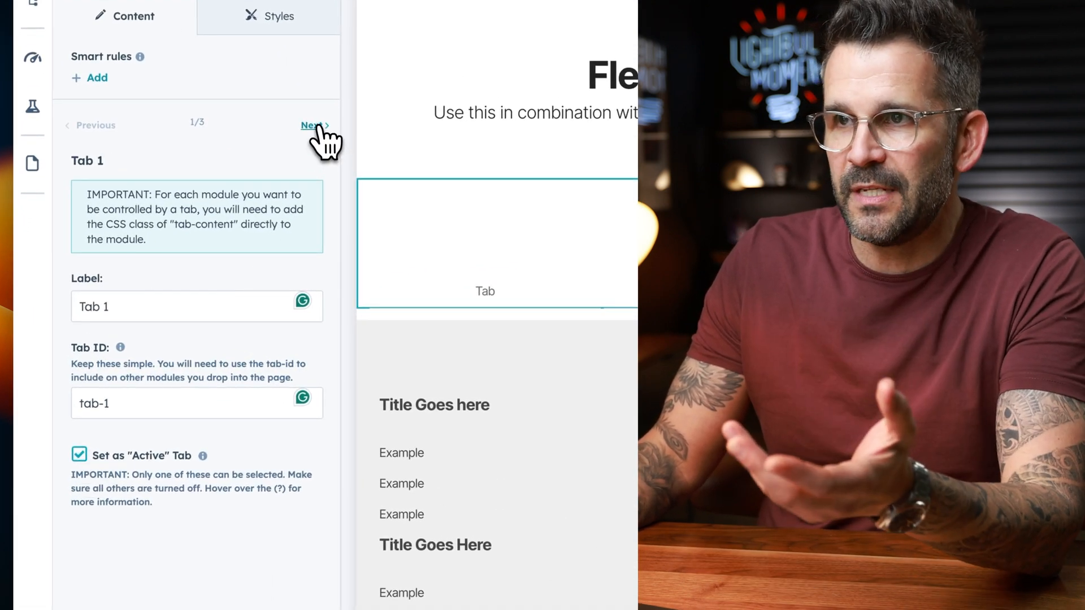
# Label the second tab Tab 2 and give the third tab the ID tab-3
pyautogui.click(312, 125)
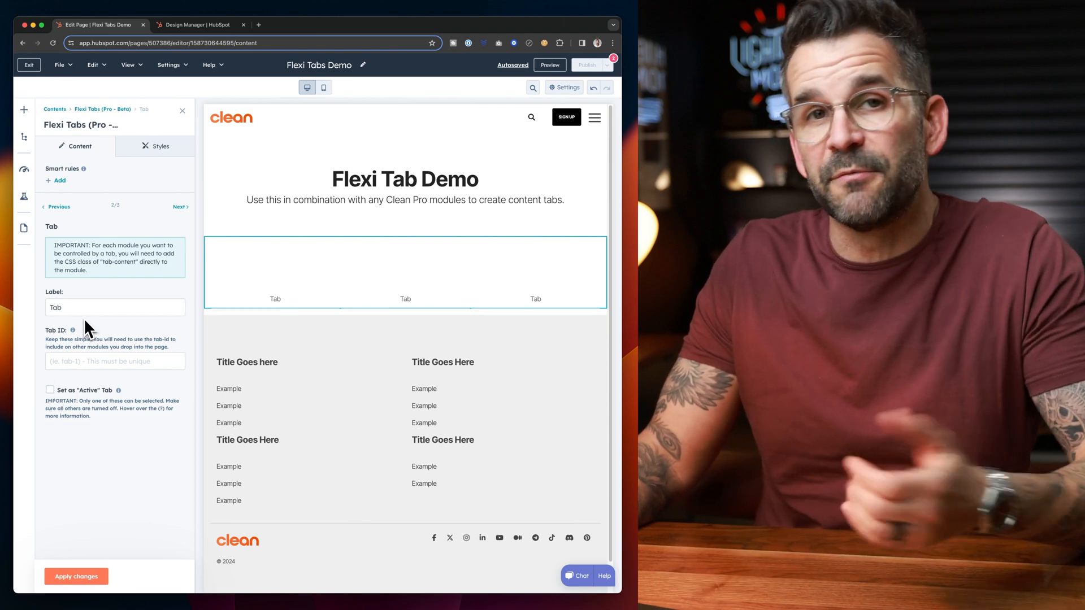
pyautogui.click(115, 307)
pyautogui.write(' 2')
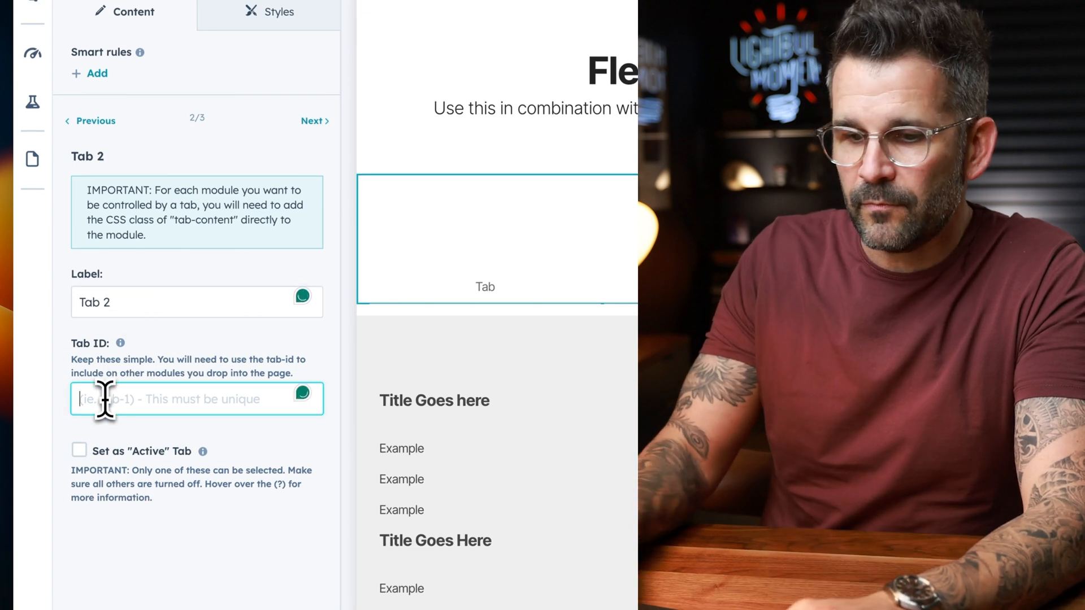
pyautogui.write('tab')
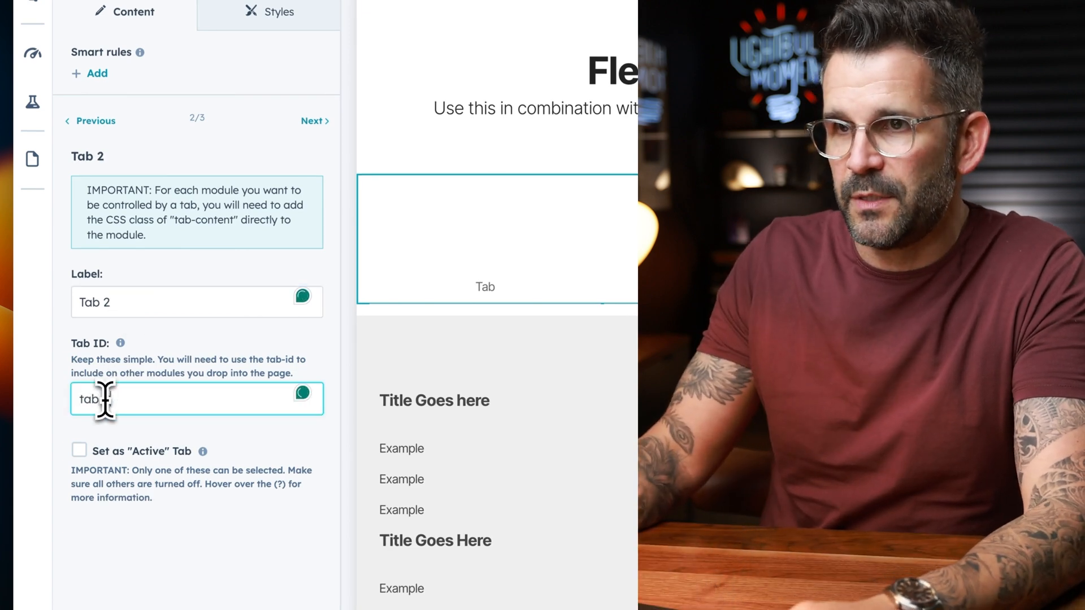
pyautogui.click(311, 120)
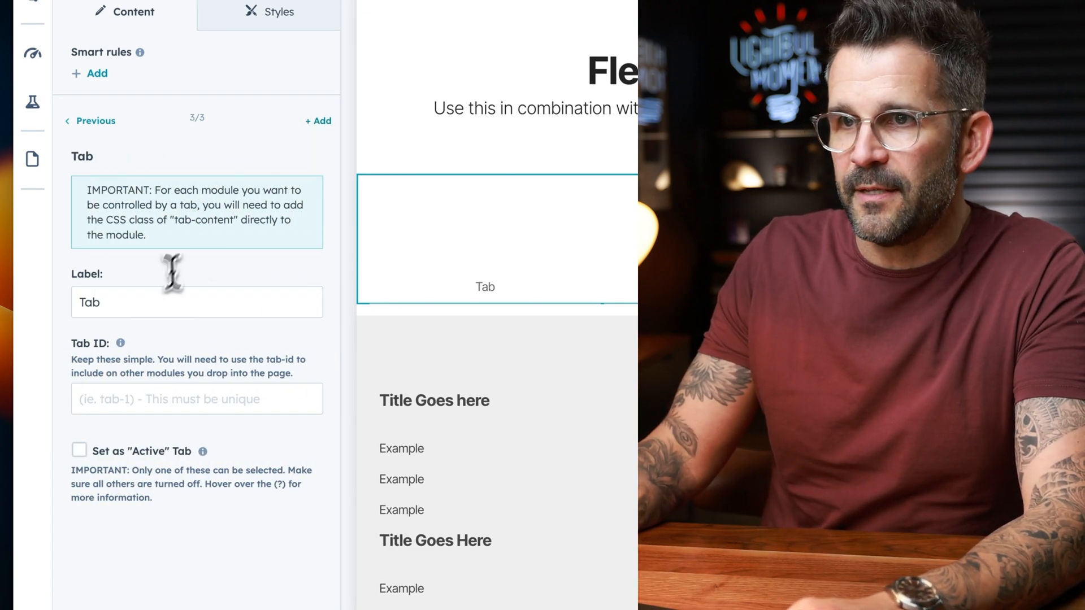
pyautogui.click(196, 398)
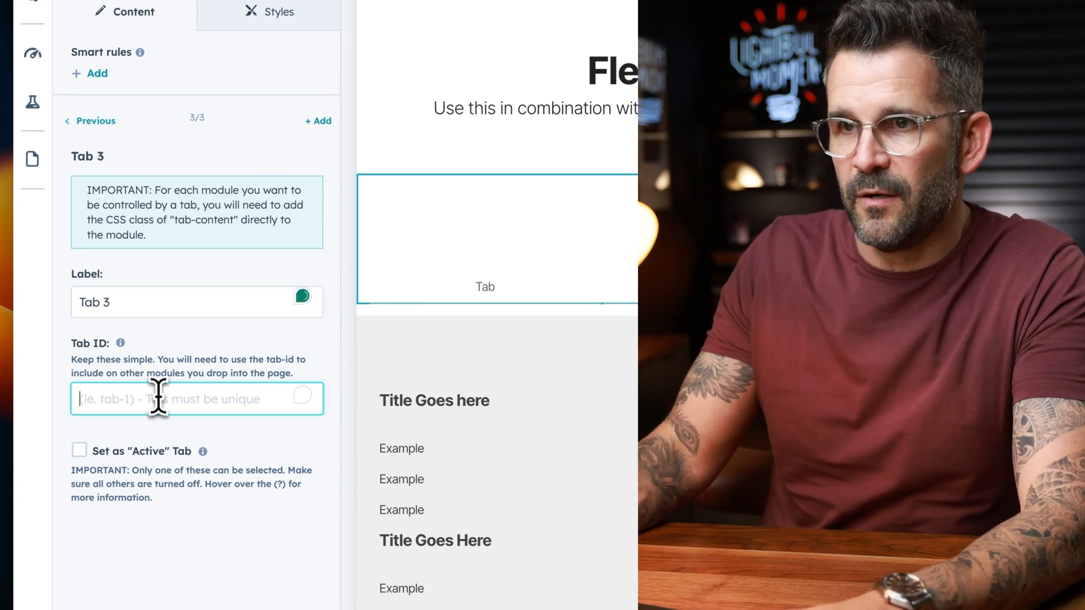
pyautogui.write('tab-3')
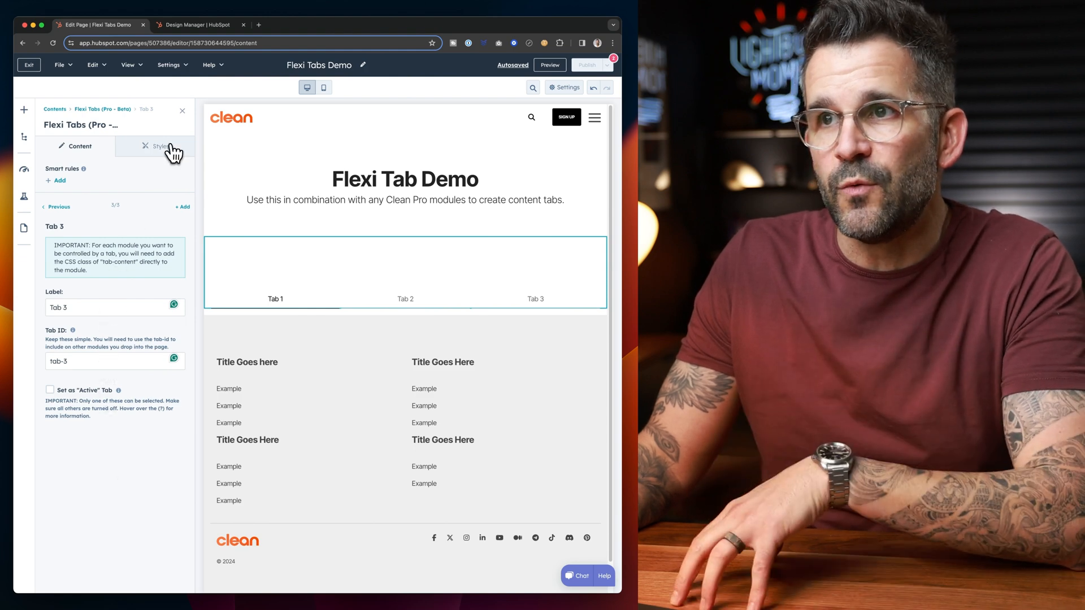
# Try the Button tab style, revert to Simple Underline, and apply the changes
pyautogui.click(154, 146)
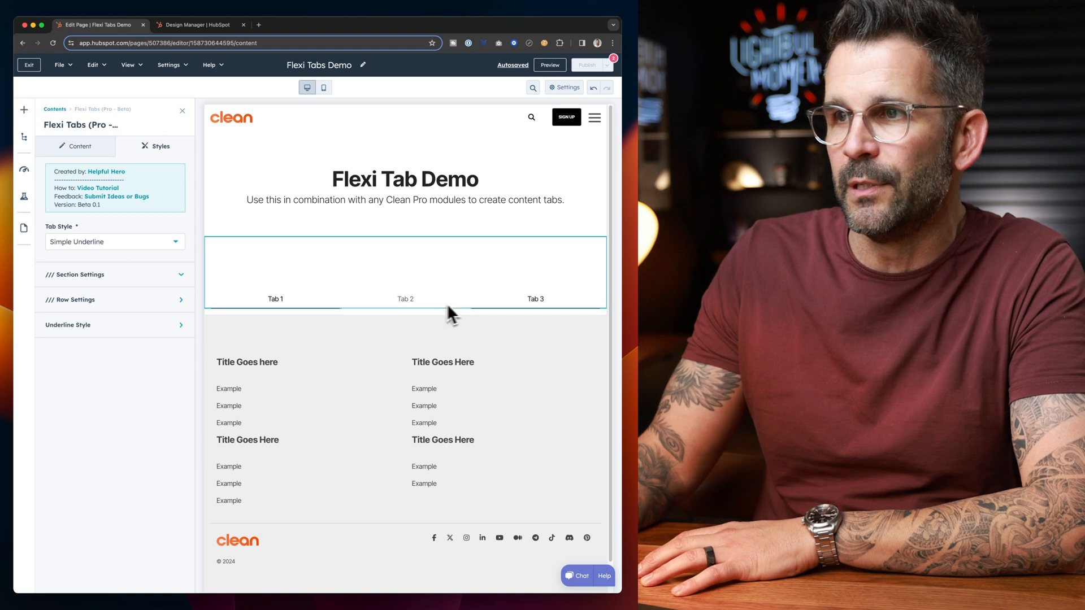
pyautogui.click(114, 242)
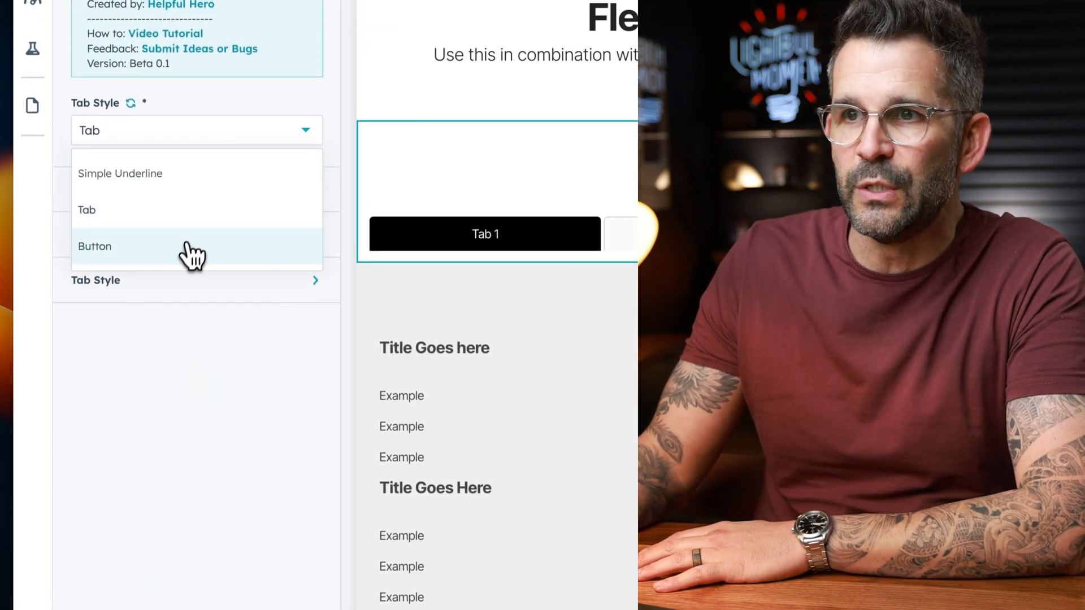
pyautogui.click(94, 246)
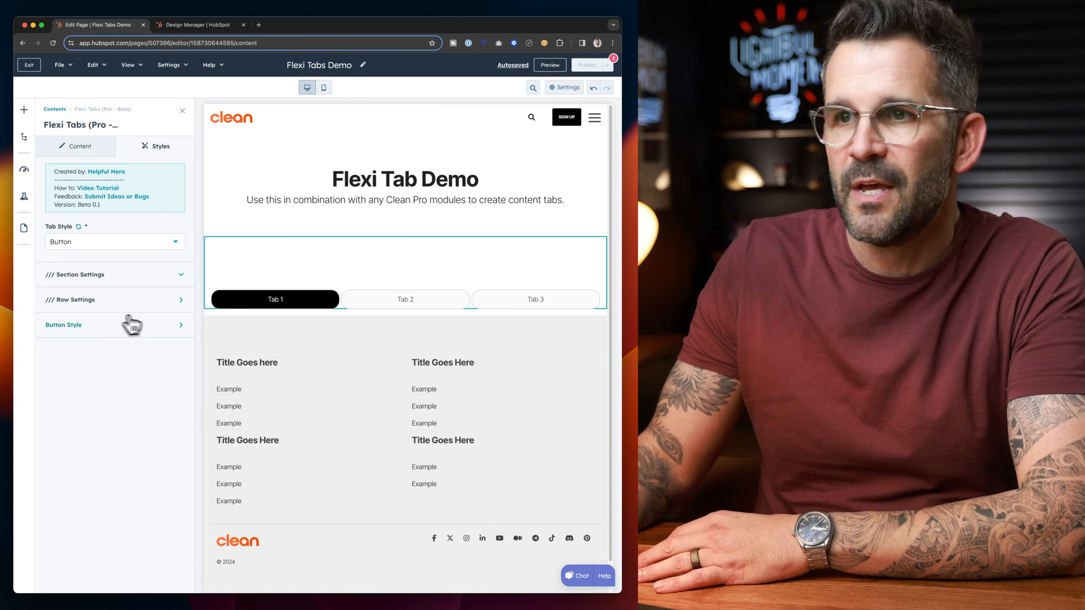
pyautogui.click(114, 241)
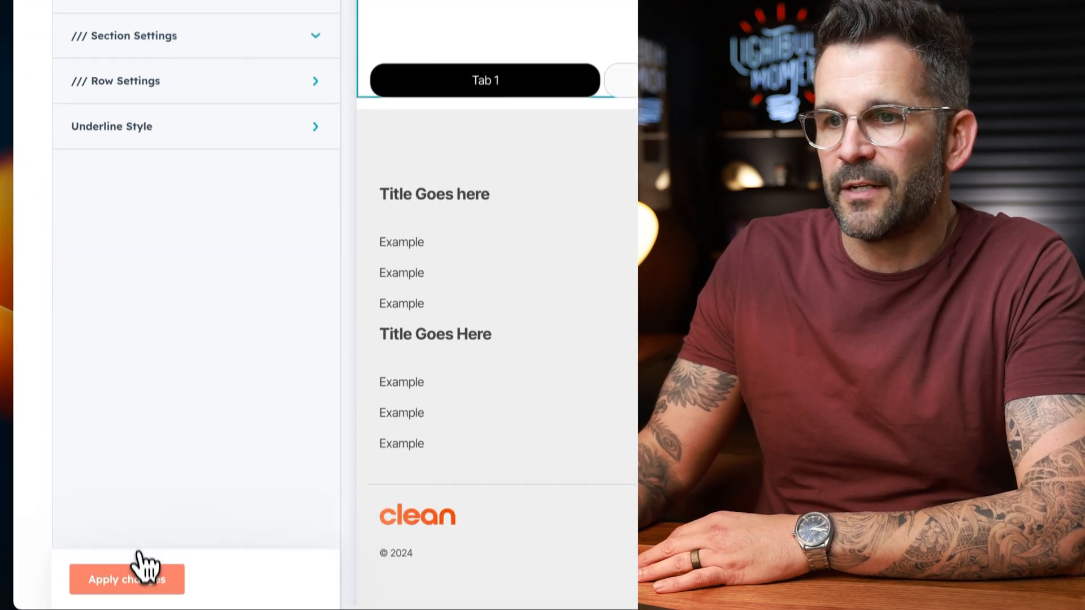
pyautogui.click(126, 578)
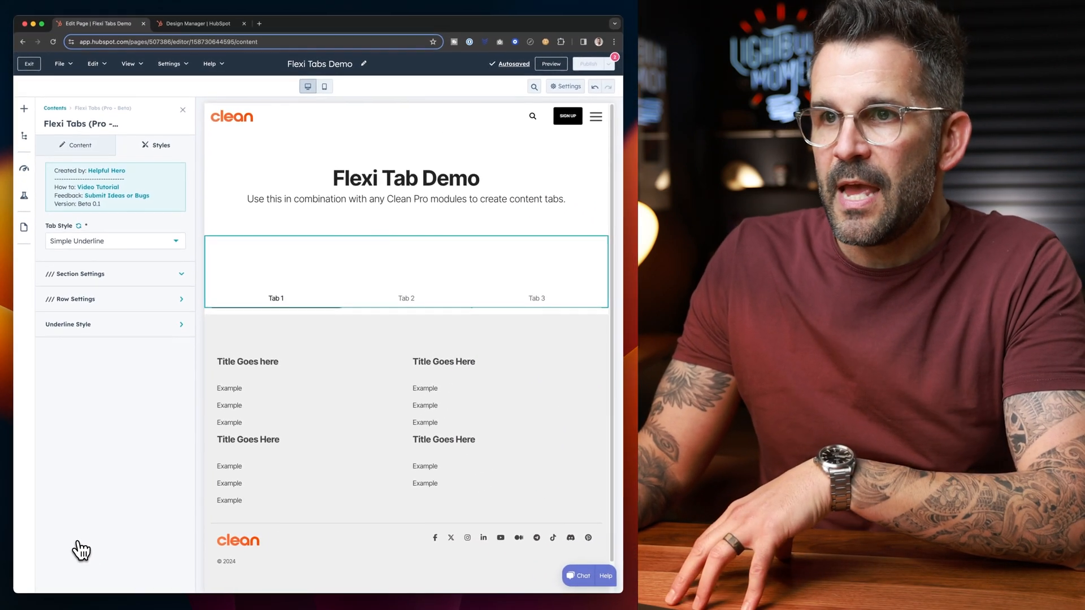
pyautogui.moveTo(139, 475)
pyautogui.write('flexi')
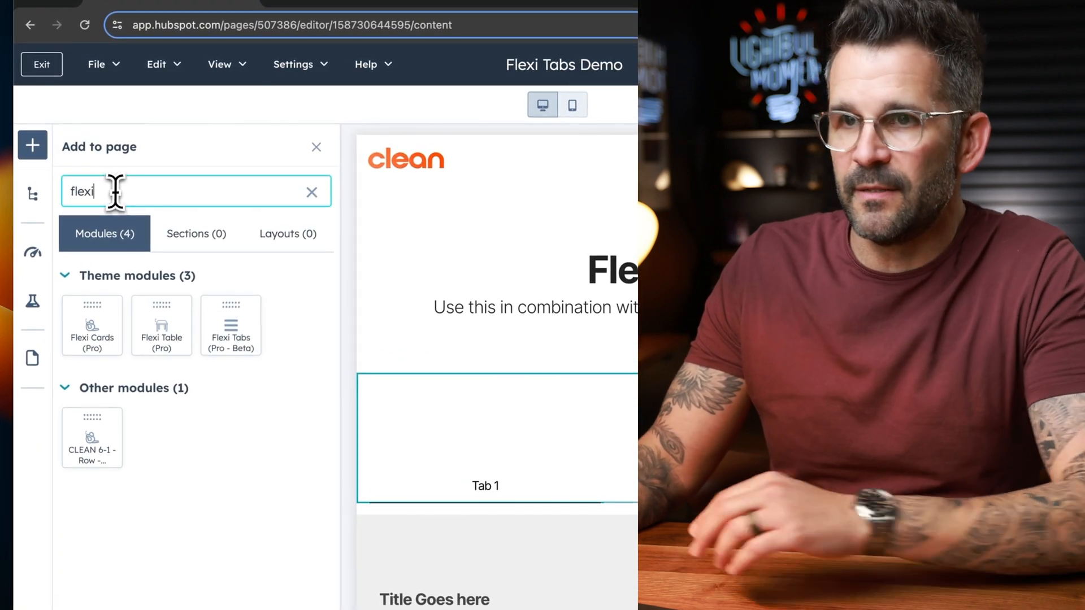
# Add Magic Module (Pro) below the tabs, then search modules for 'card'
pyautogui.doubleClick(82, 191)
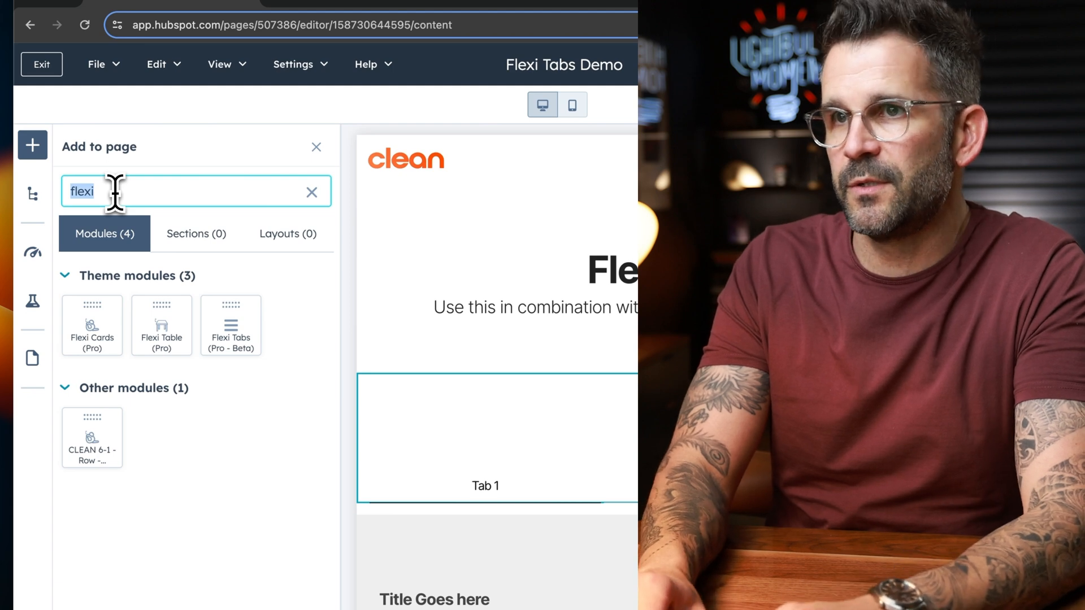
pyautogui.write('Magic')
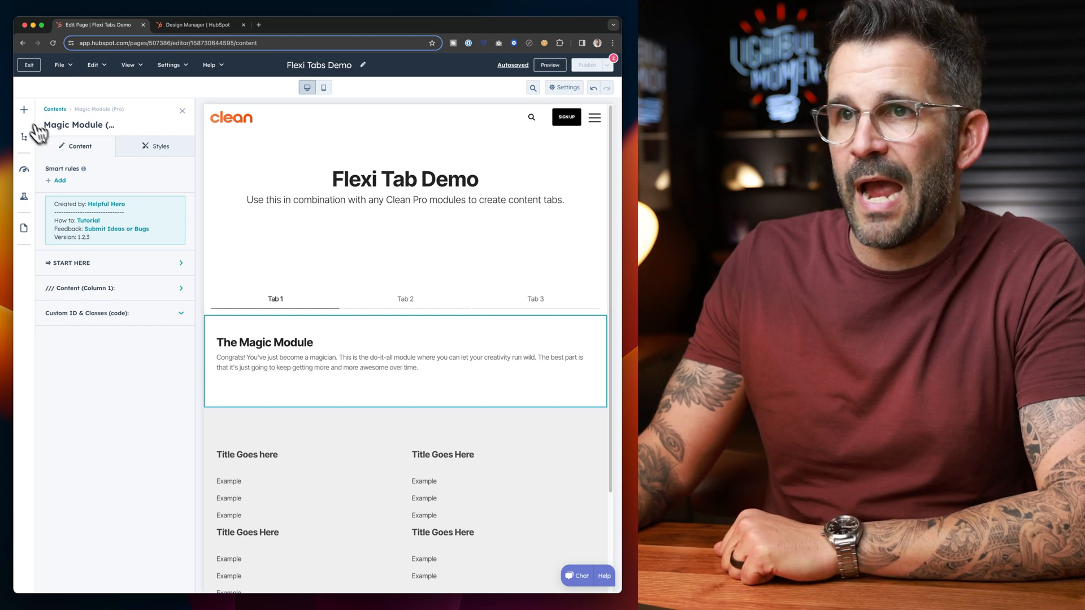
pyautogui.click(24, 110)
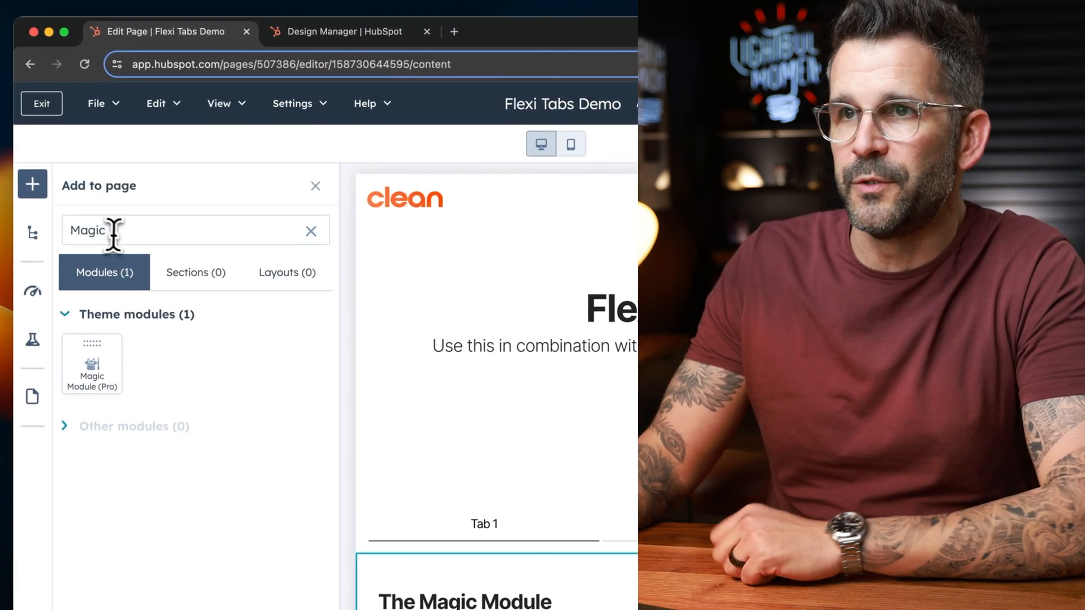
pyautogui.click(311, 230)
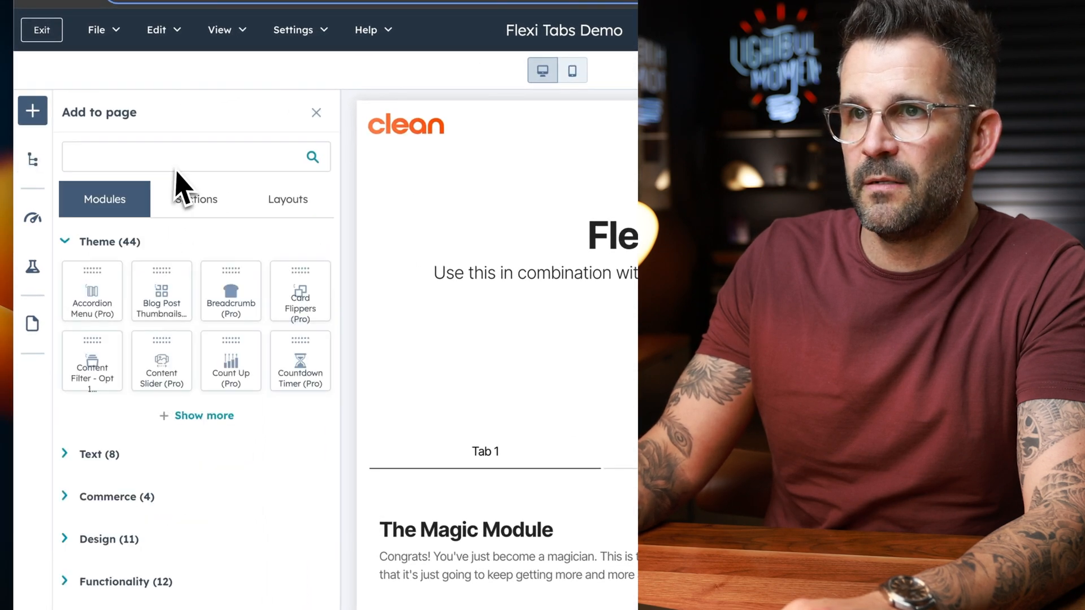
pyautogui.write('card')
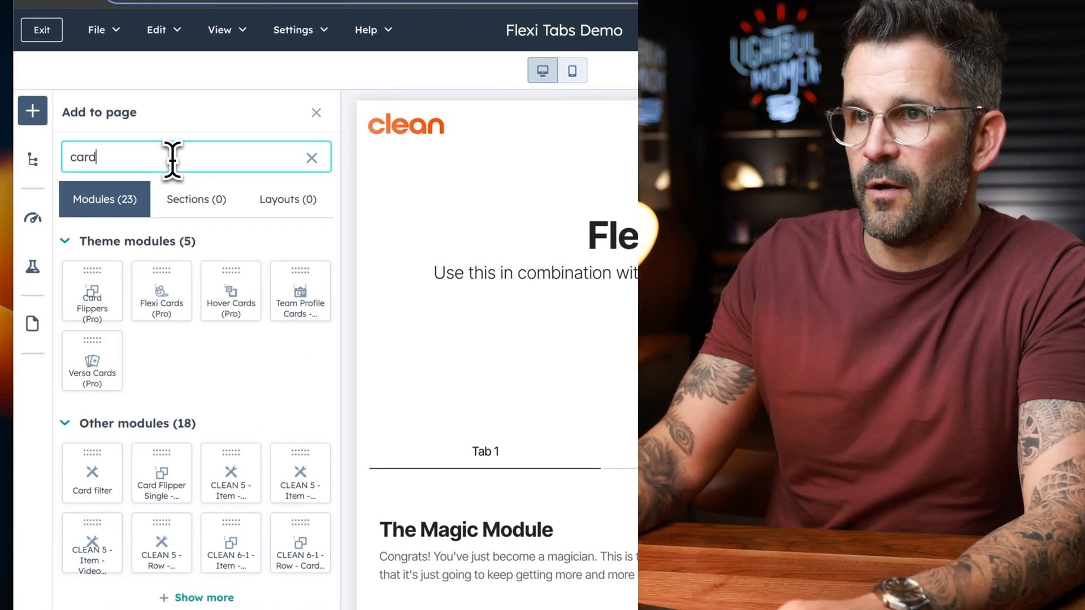
pyautogui.moveTo(101, 453)
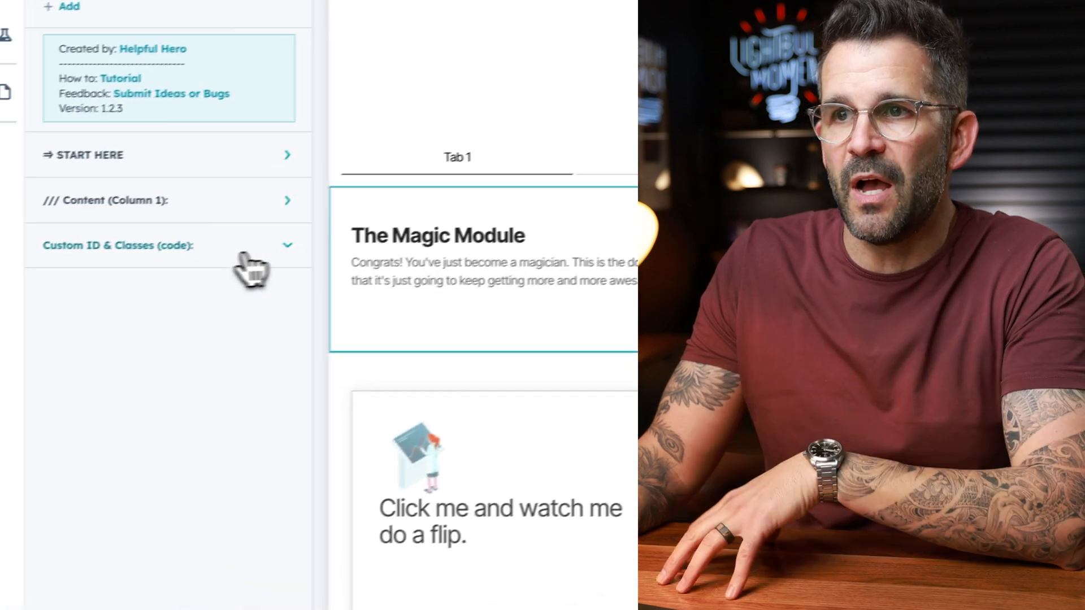
# Enter 'tab-1 tab-content active' in the Magic Module's CSS Class field
pyautogui.click(117, 244)
pyautogui.write('t')
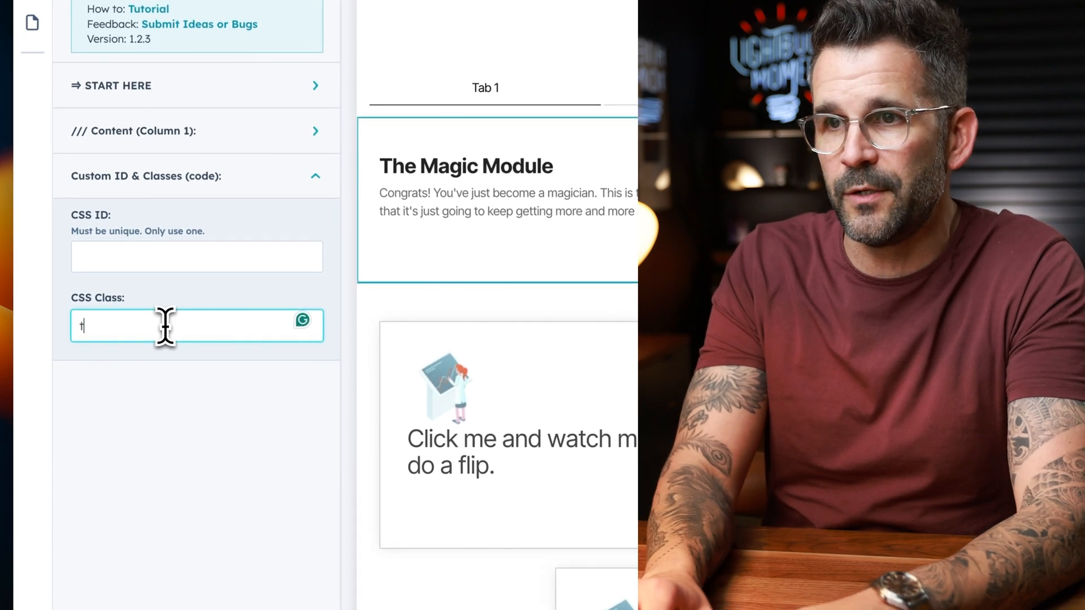
pyautogui.write('ab-1')
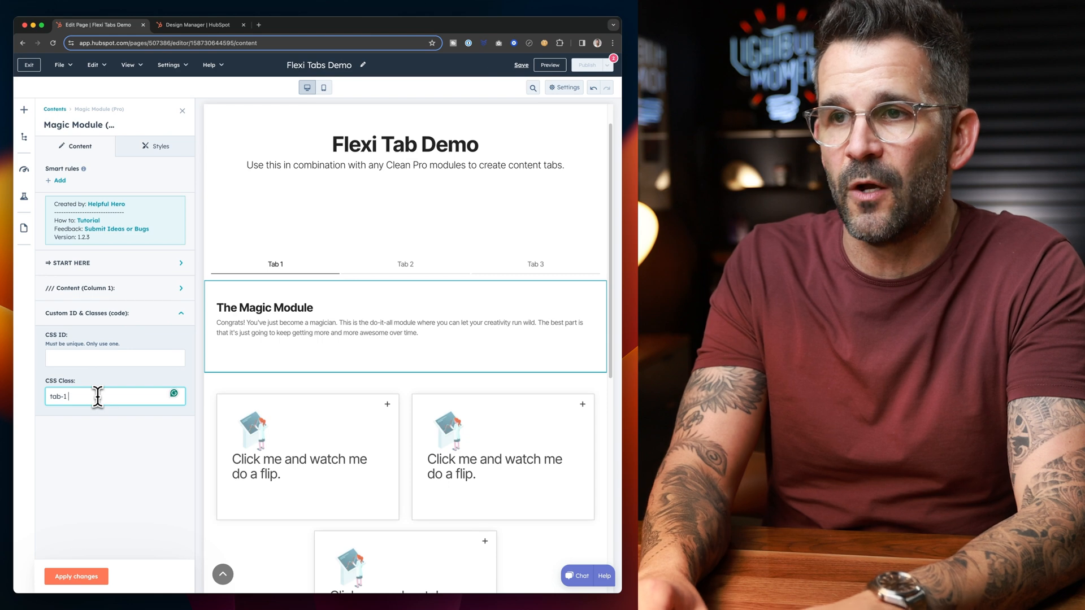
pyautogui.write('tab-content')
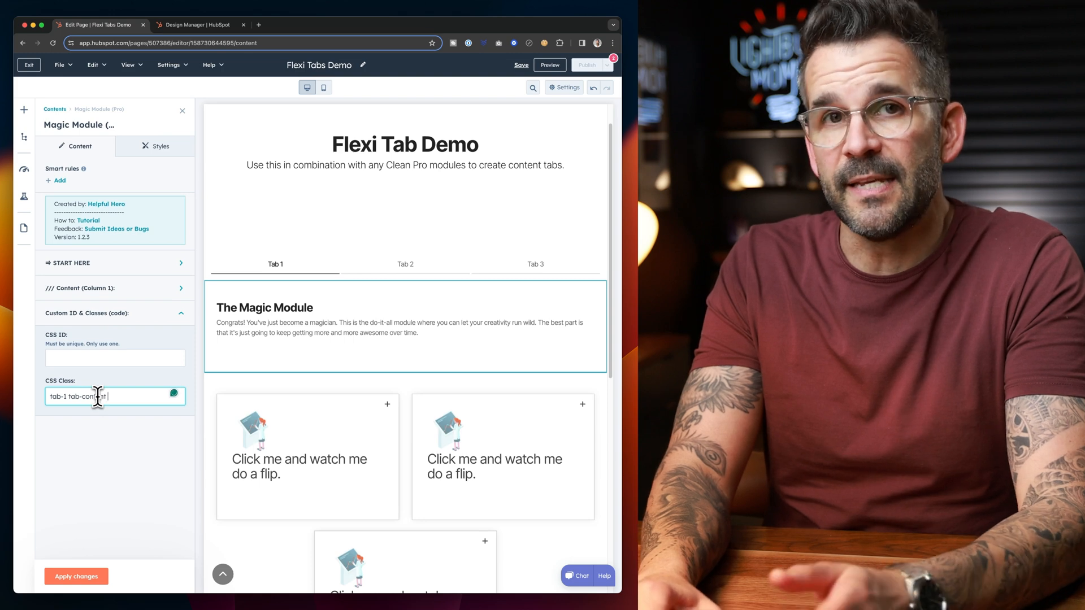
pyautogui.write('active')
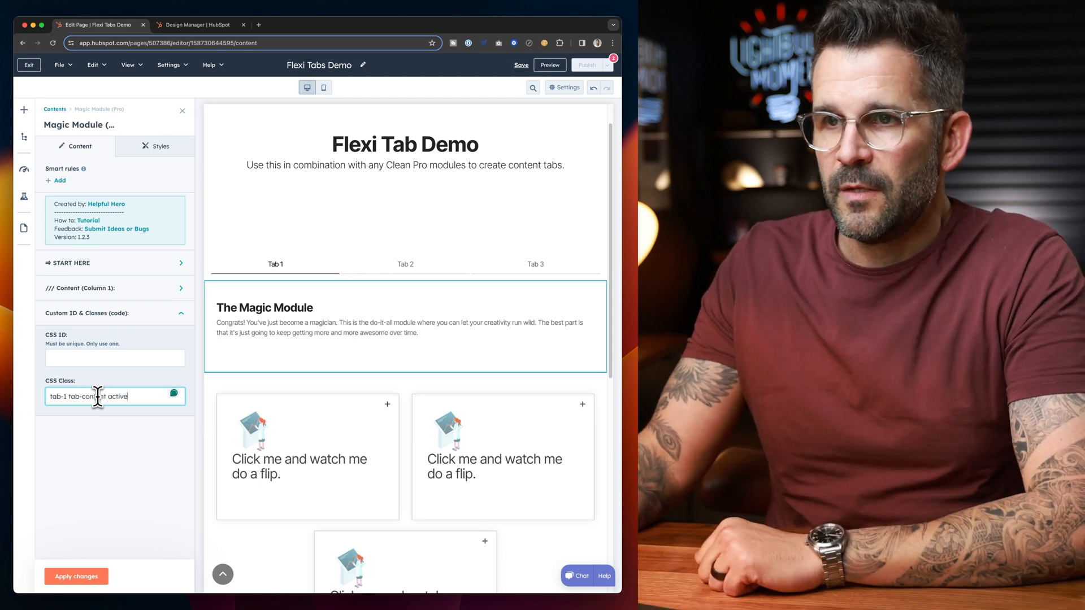
pyautogui.click(75, 576)
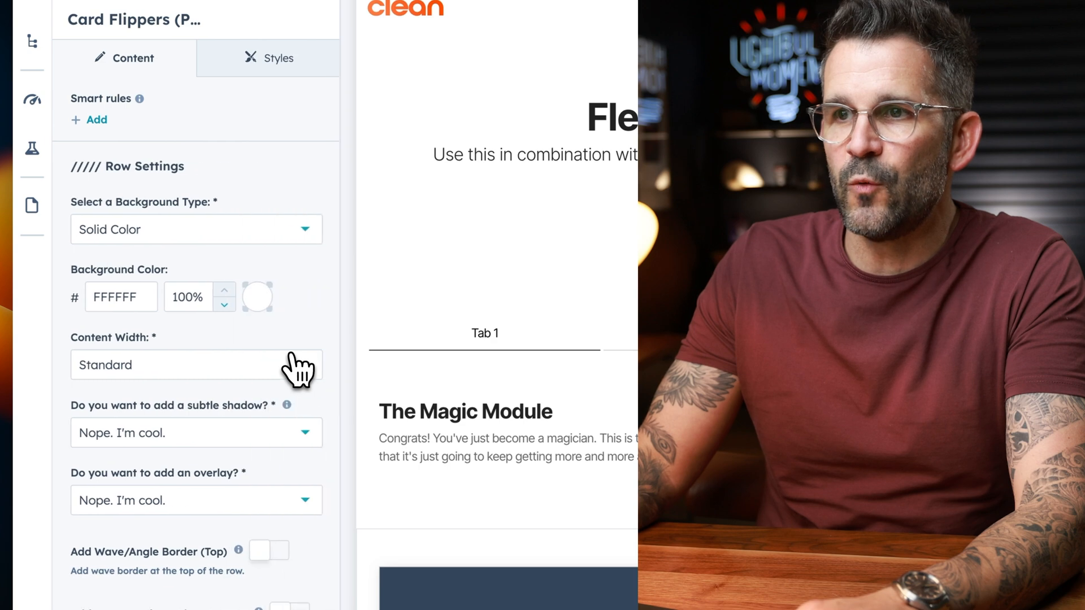
# Expand the Card Flippers row's '///// Code (The Nerdy Stuff)' CSS settings
pyautogui.scroll(-3)
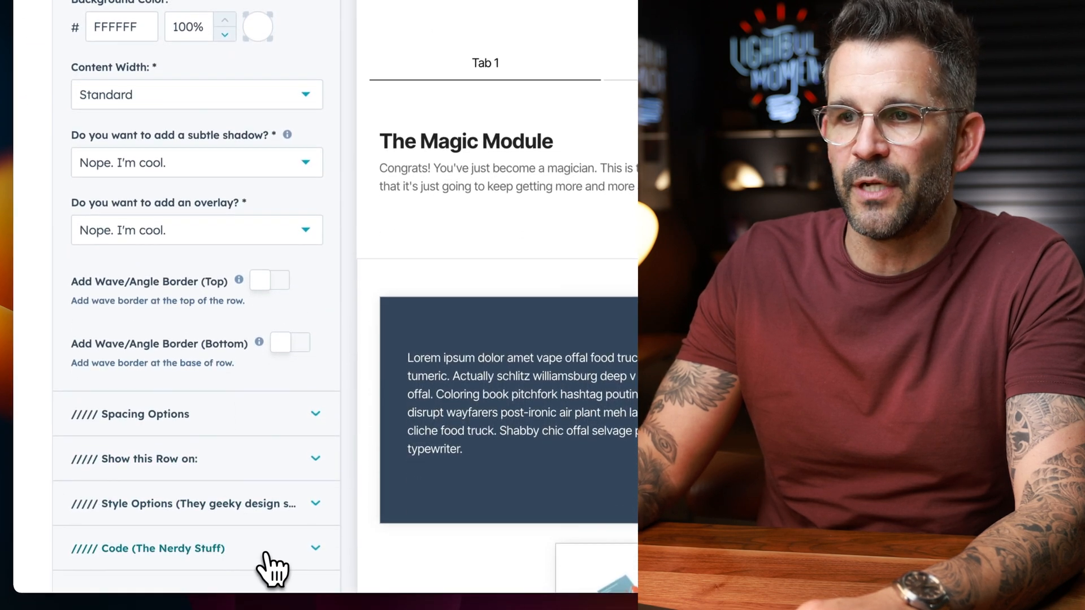
pyautogui.click(148, 548)
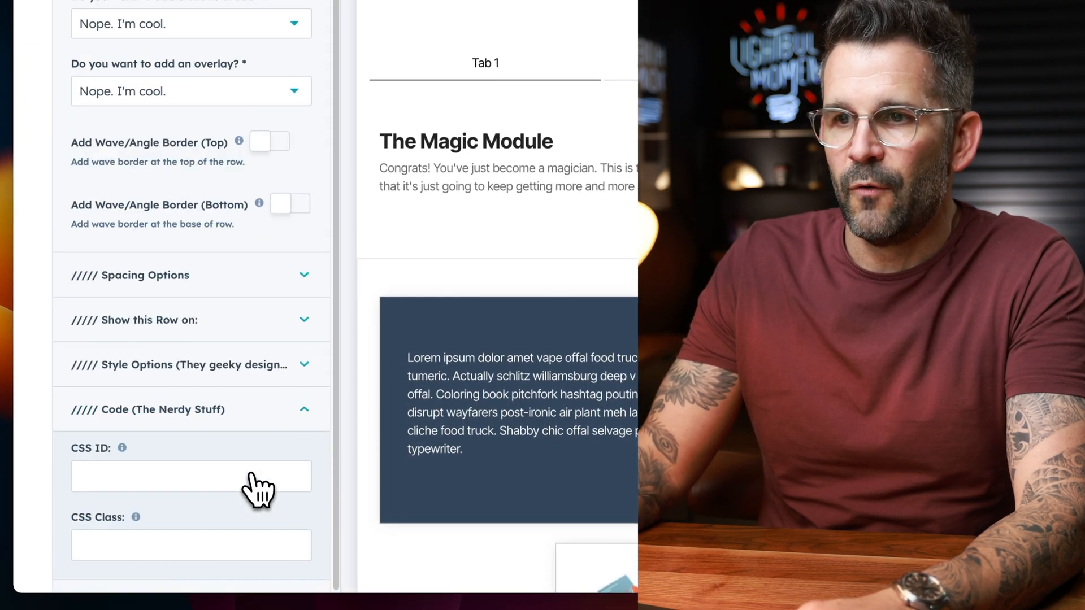
pyautogui.click(191, 546)
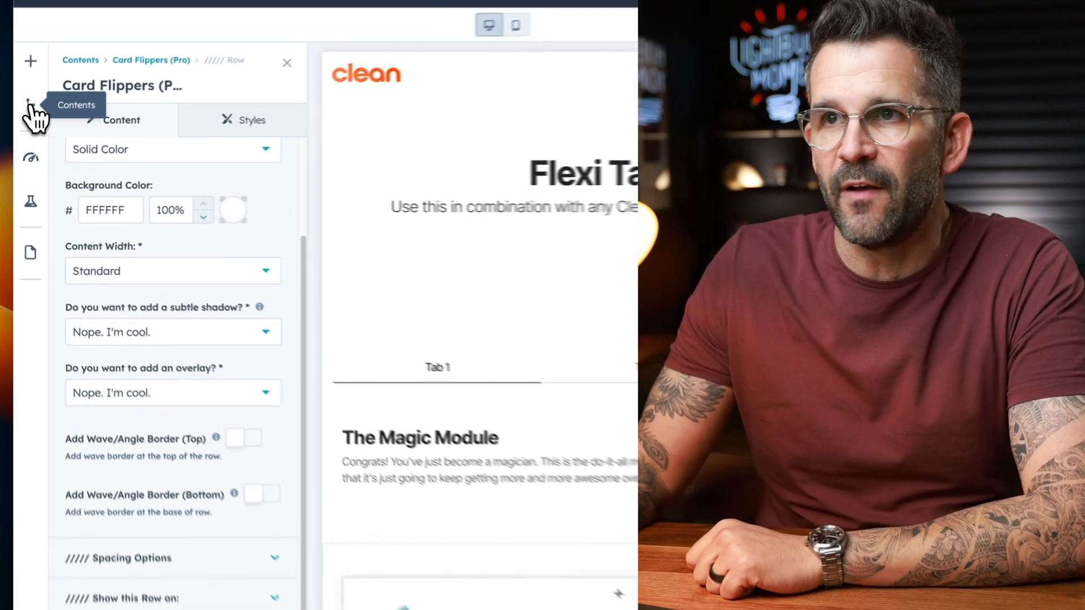
# Prefix the Magic Module and Card Flippers names with 'Tab 1 - active - '
pyautogui.click(31, 100)
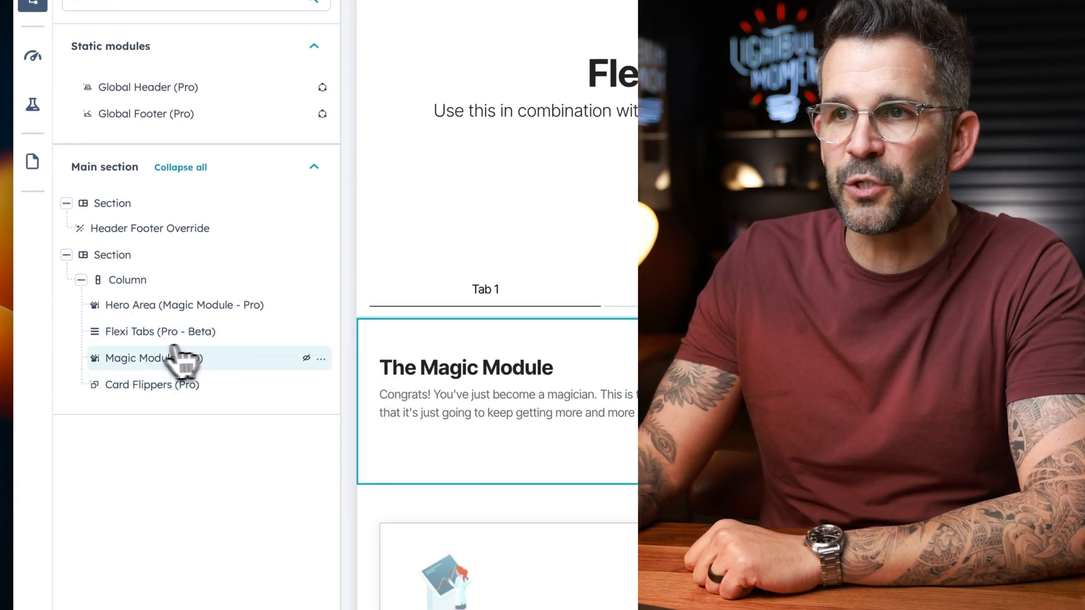
pyautogui.click(319, 358)
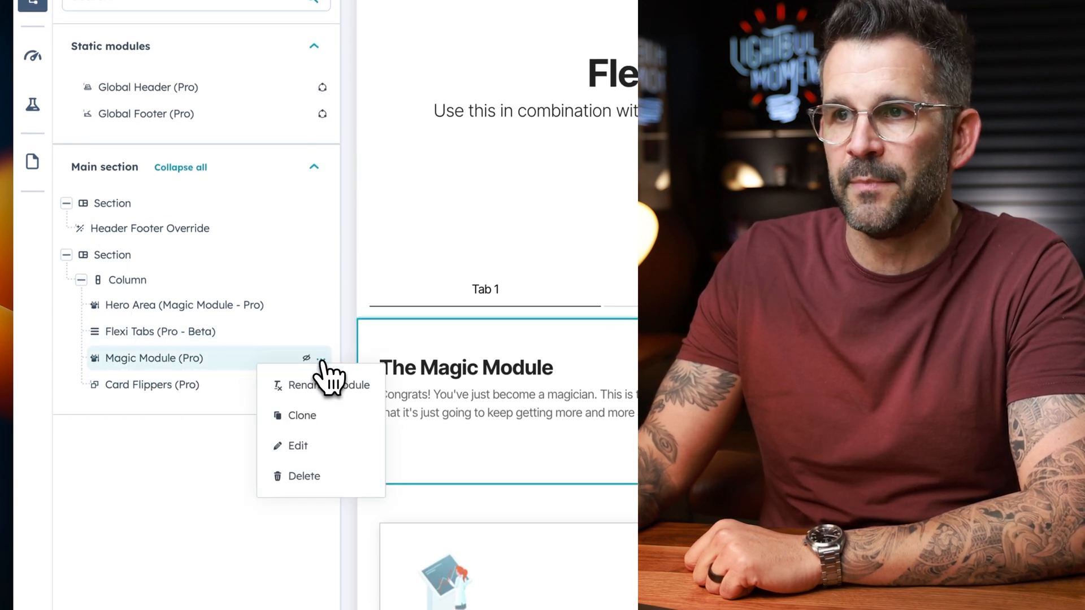
pyautogui.click(298, 385)
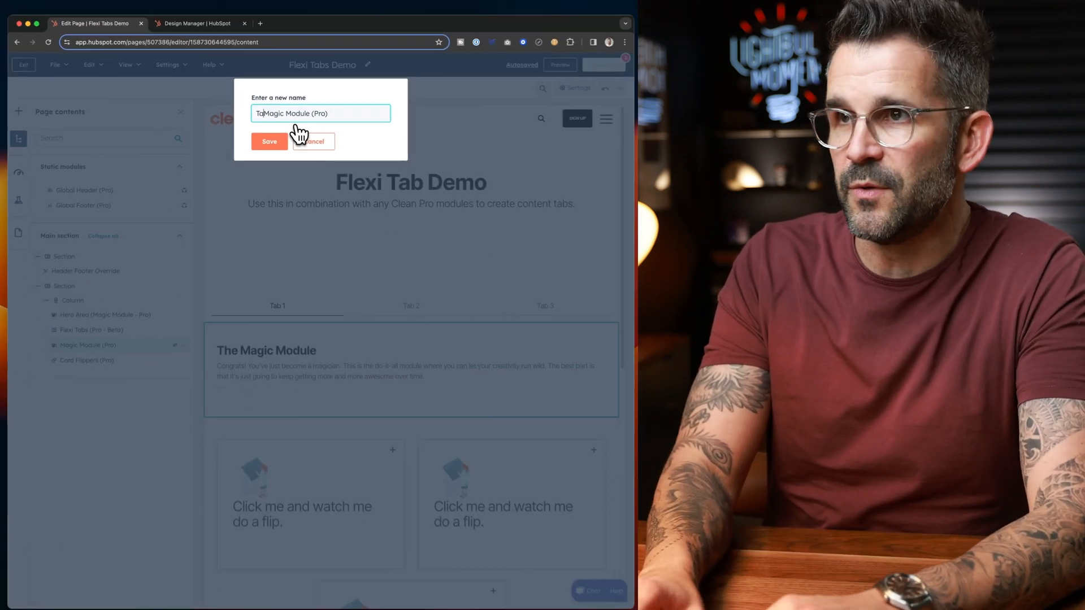
pyautogui.write('Tab 1 - active -')
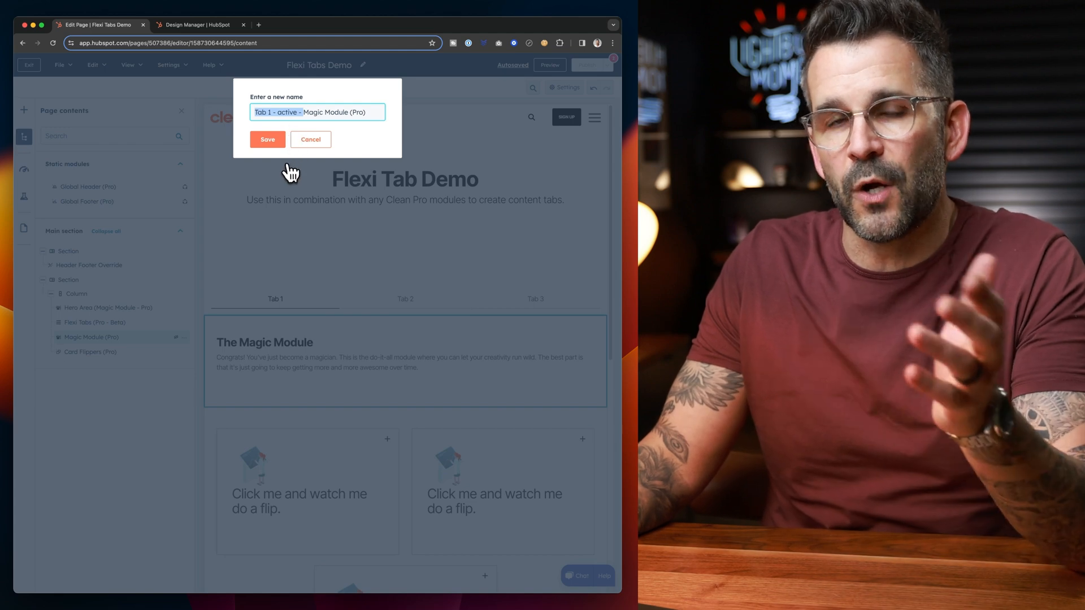
pyautogui.click(267, 139)
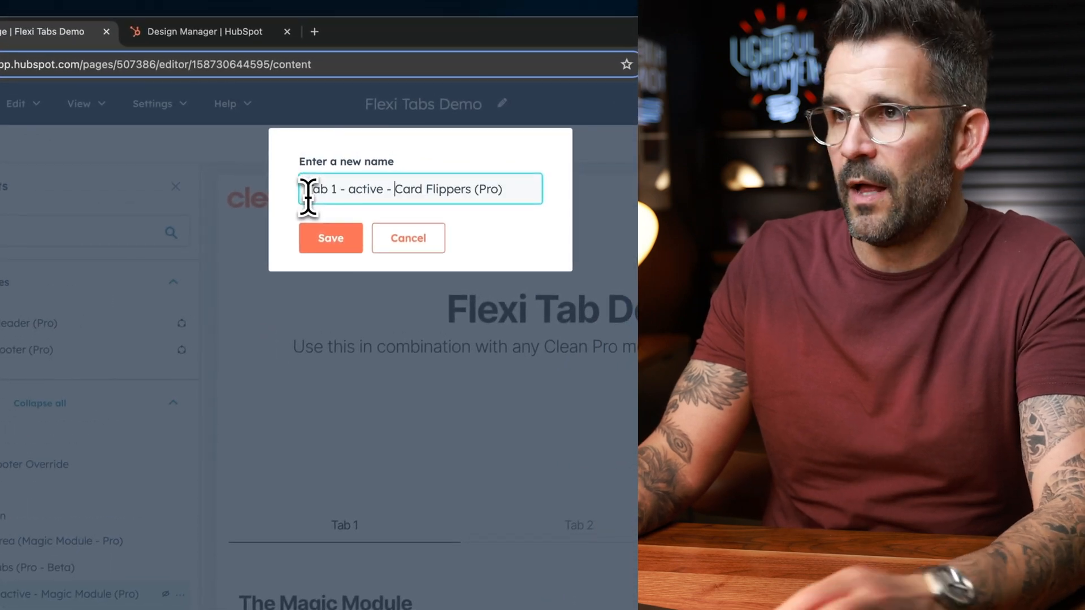
pyautogui.click(330, 238)
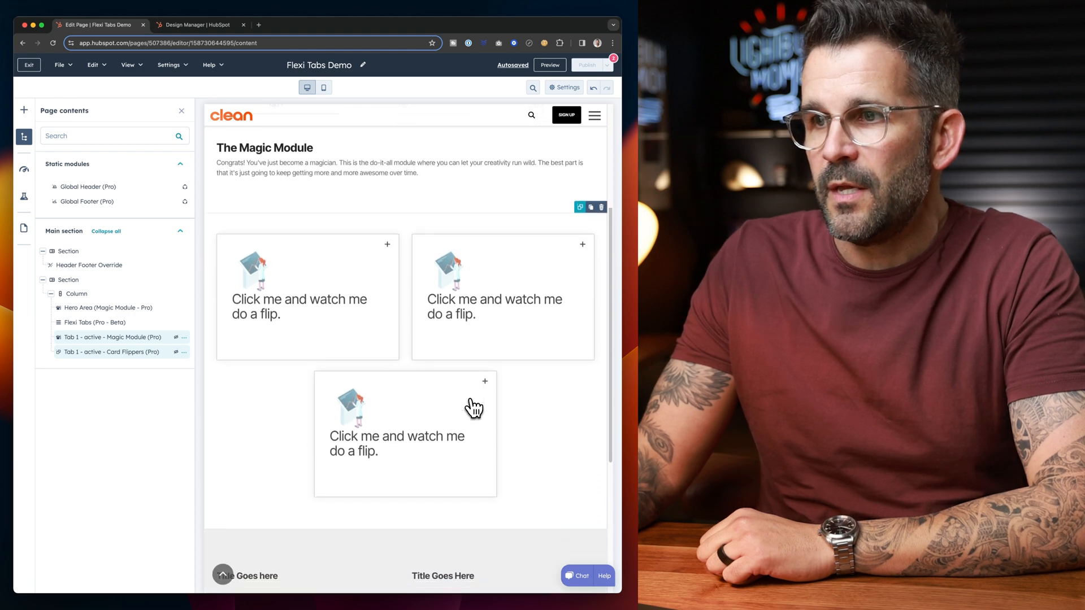
# Drag Flexi Cards (Pro) onto the page and apply the pending changes
pyautogui.scroll(-3)
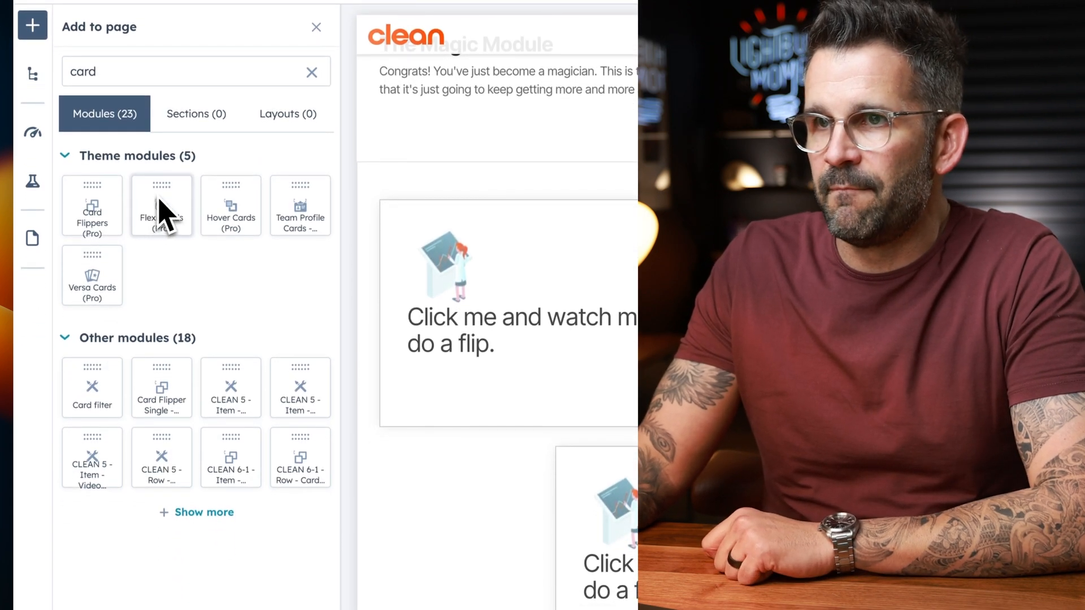
pyautogui.moveTo(161, 205); pyautogui.dragTo(328, 463)
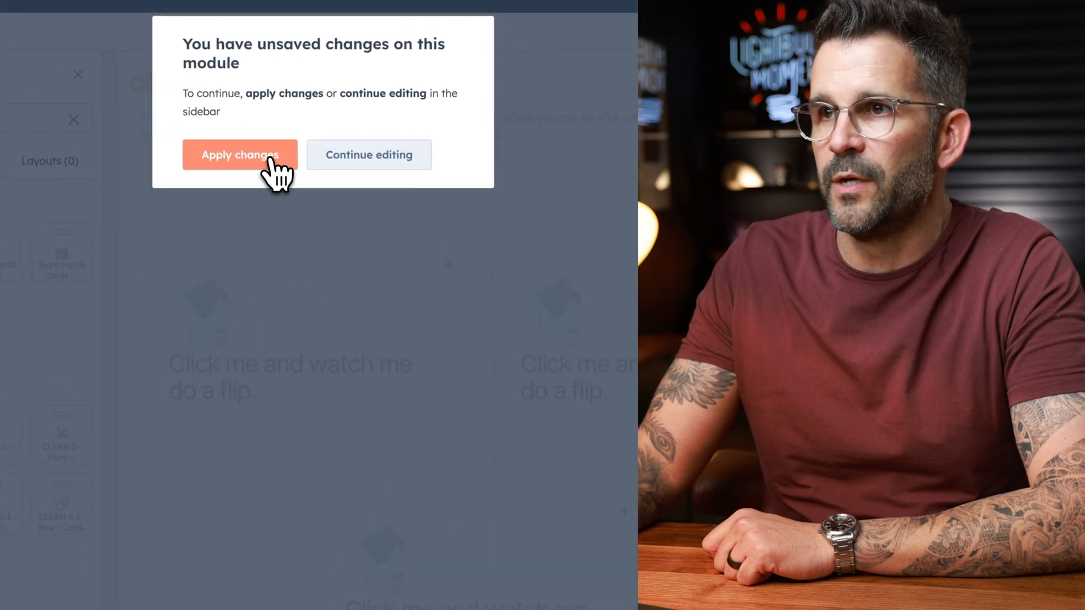
pyautogui.click(239, 154)
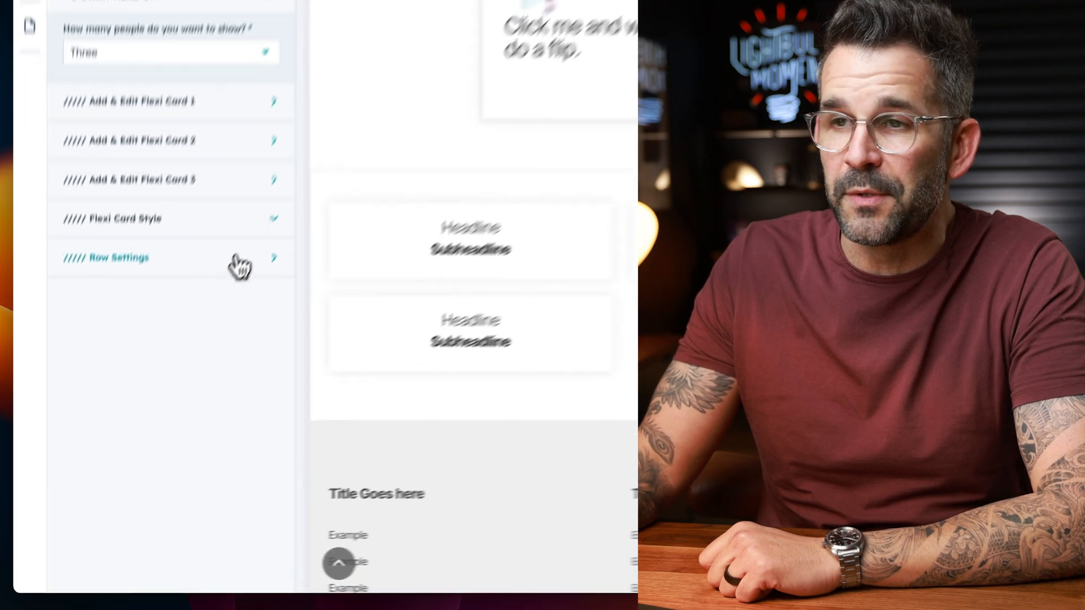
# Give the Flexi Cards row classes 'tab-2 tab-content' and prefix its name 'Tab 3 -'
pyautogui.click(117, 258)
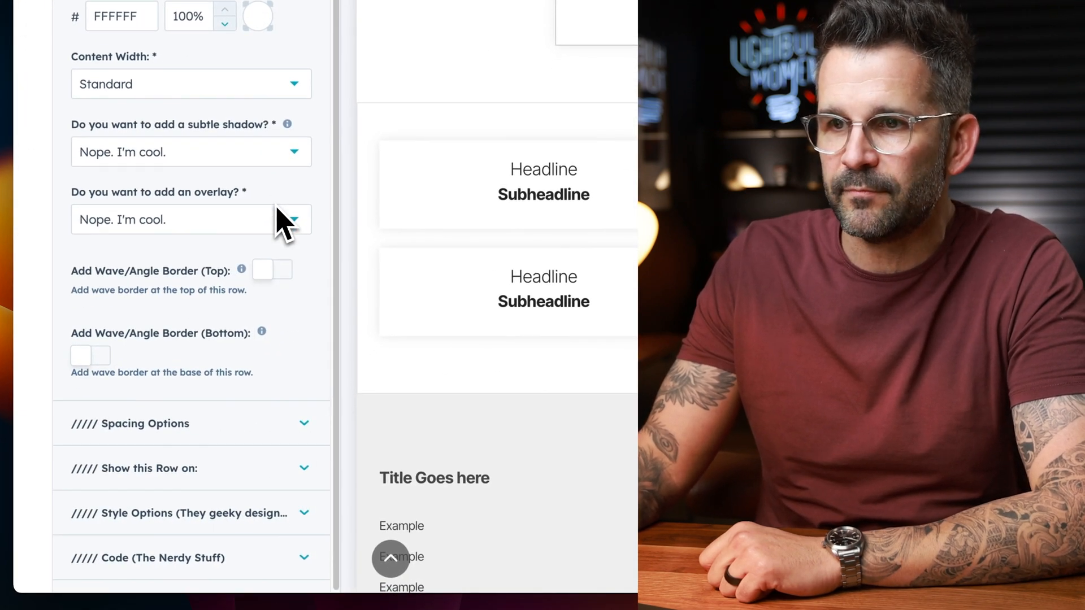
pyautogui.click(180, 557)
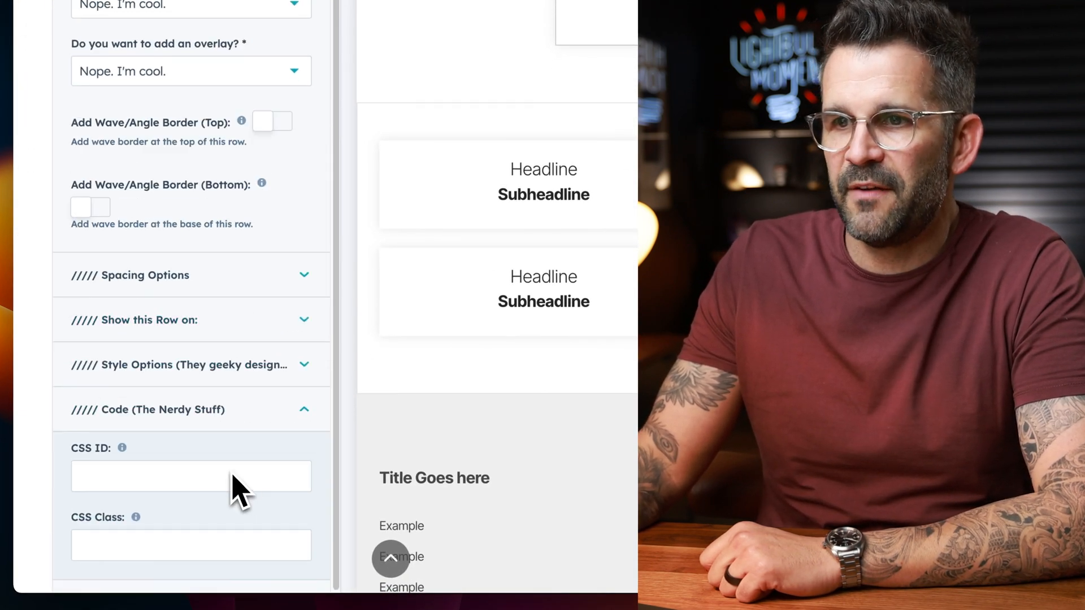
pyautogui.click(190, 545)
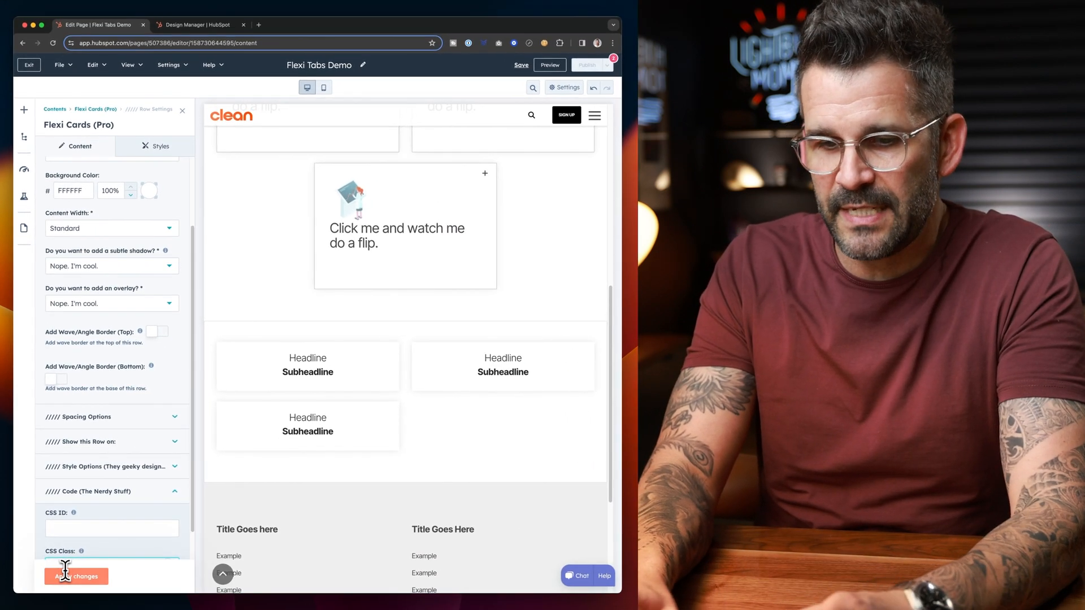
pyautogui.write('tab-2')
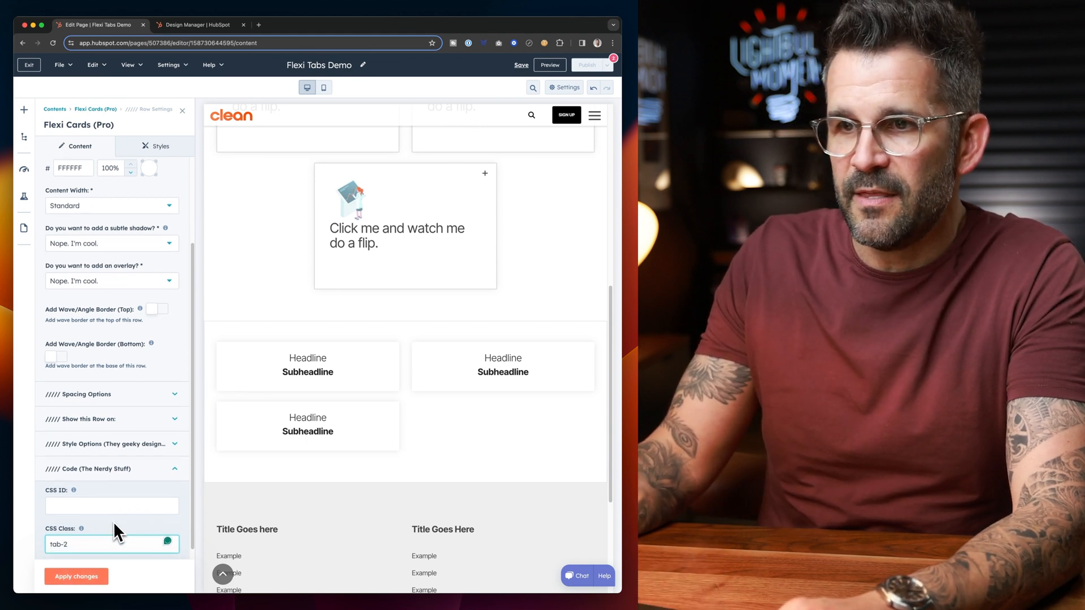
pyautogui.write('tab-content')
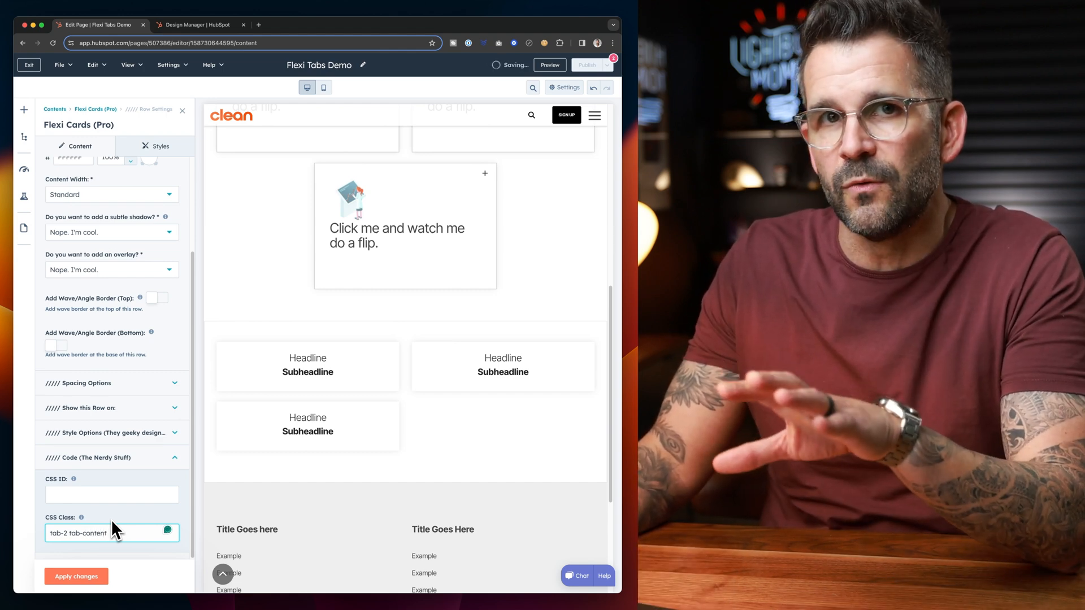
pyautogui.click(75, 576)
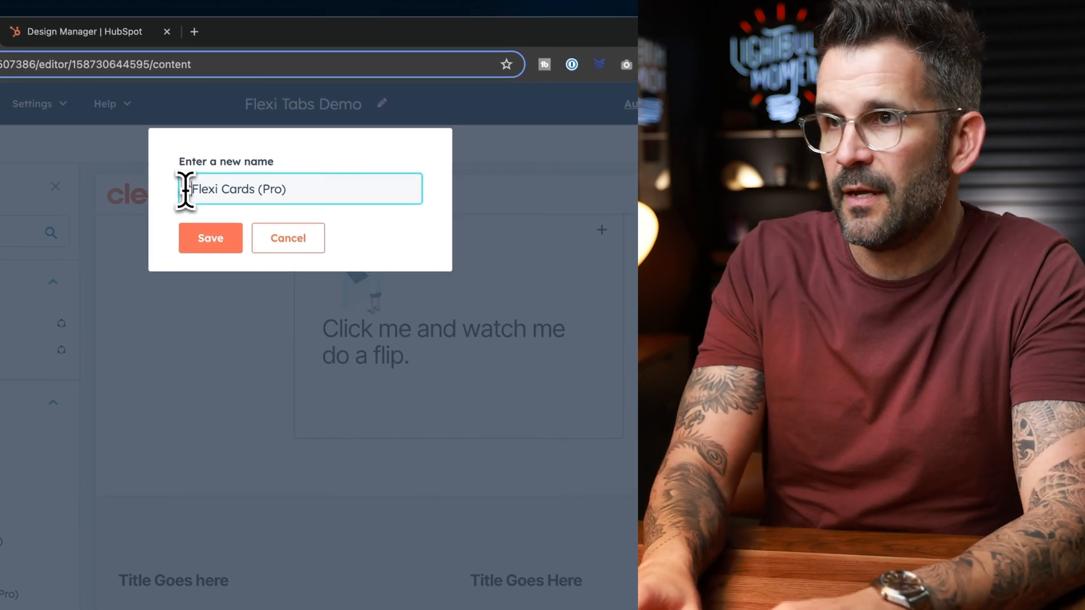
pyautogui.write('Tab 3 -')
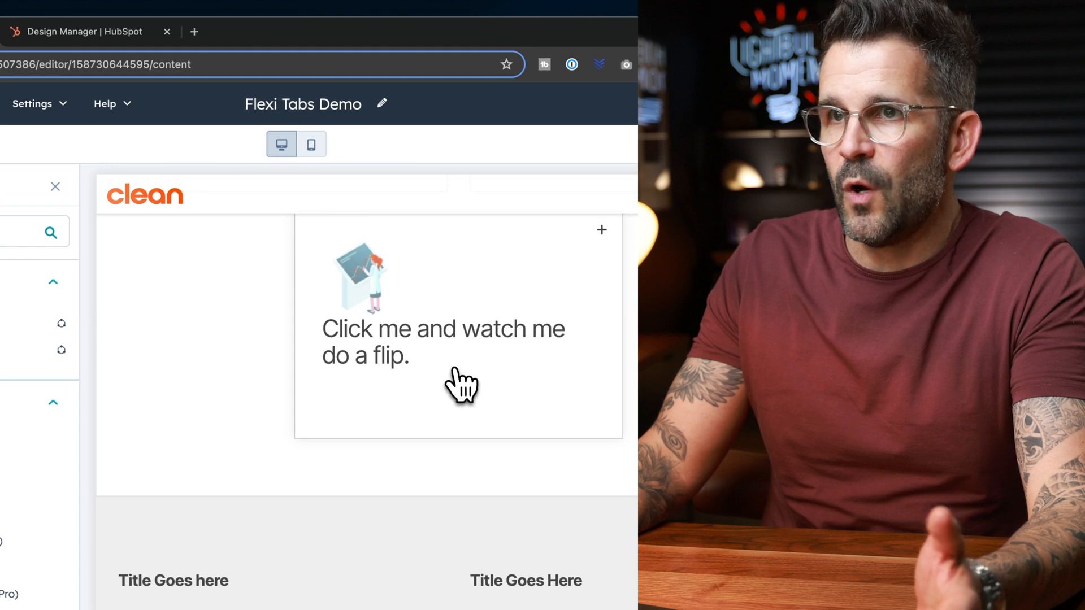
# Drop Team Profile Cards into its own section, apply changes, and open its settings
pyautogui.click(31, 148)
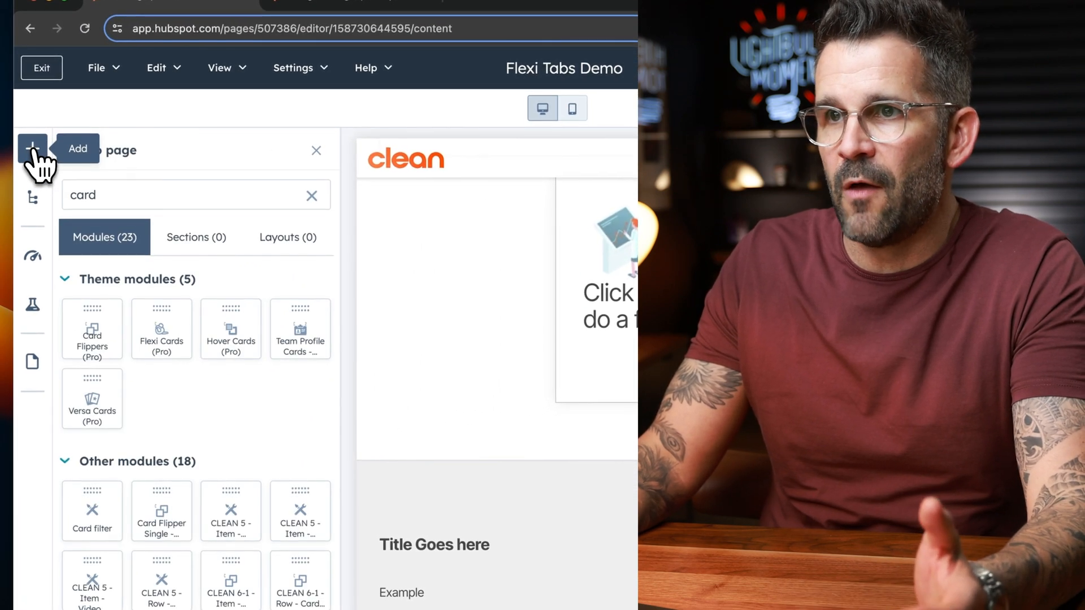
pyautogui.moveTo(141, 183)
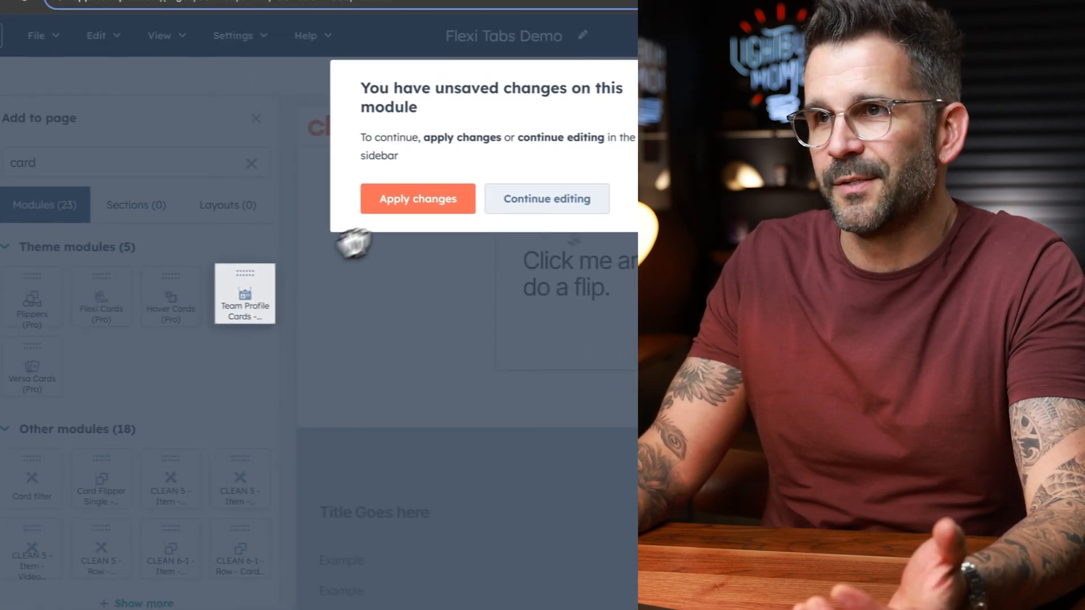
pyautogui.click(417, 198)
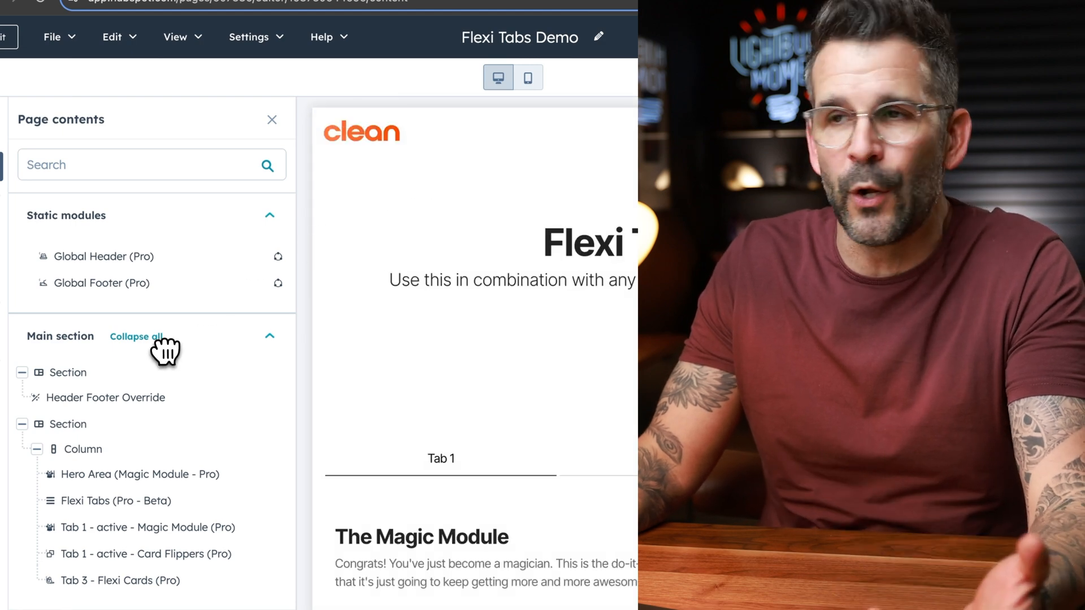
pyautogui.click(31, 184)
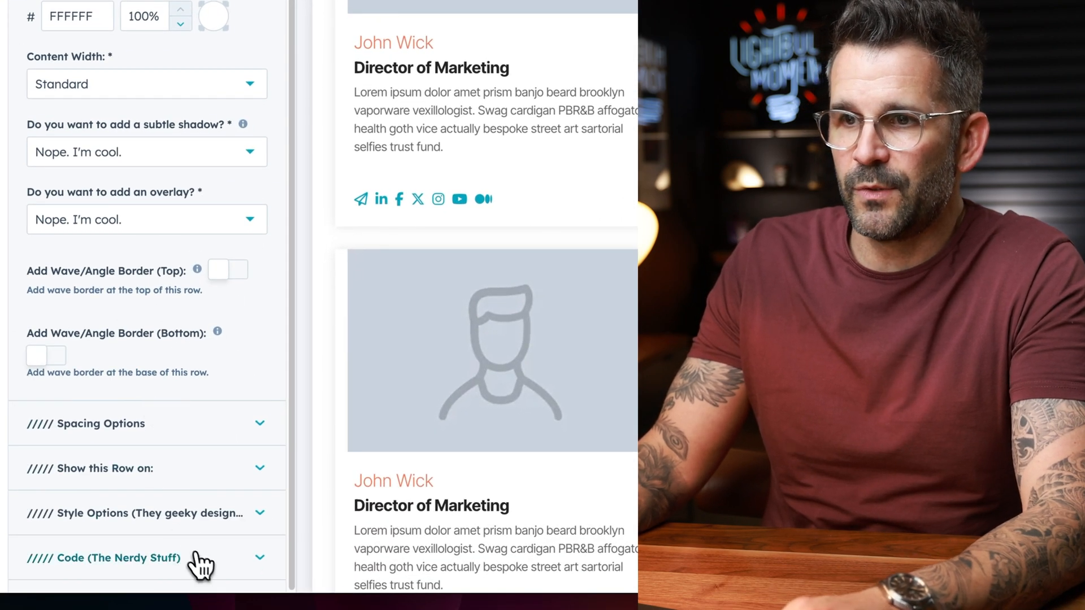
# Set the Team Profile Cards module's CSS class to 'tab-3 tab-content' and apply it
pyautogui.click(104, 558)
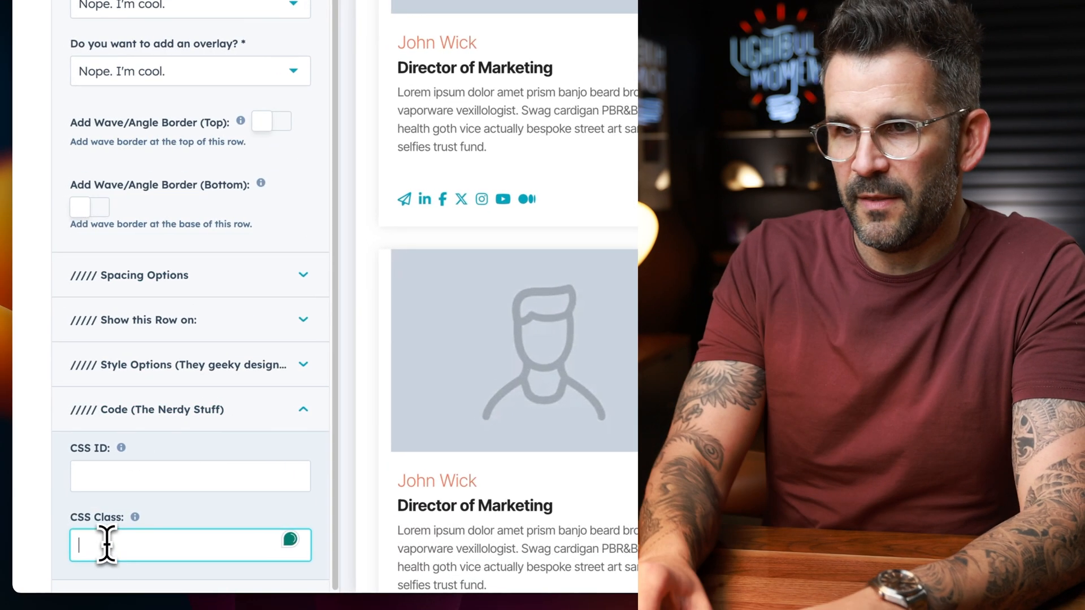
pyautogui.write('tab z')
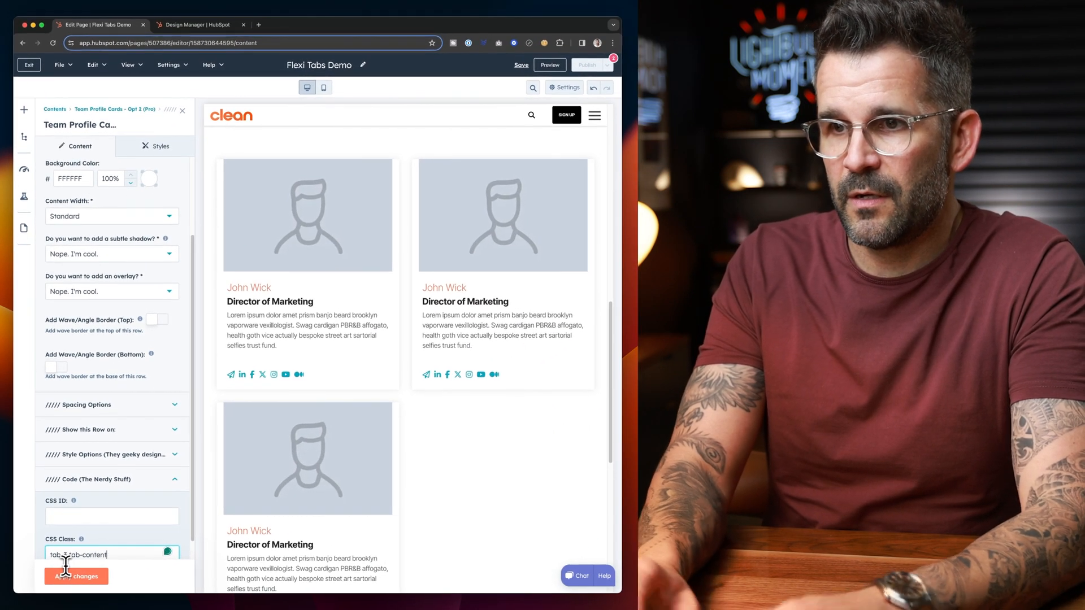
pyautogui.click(76, 576)
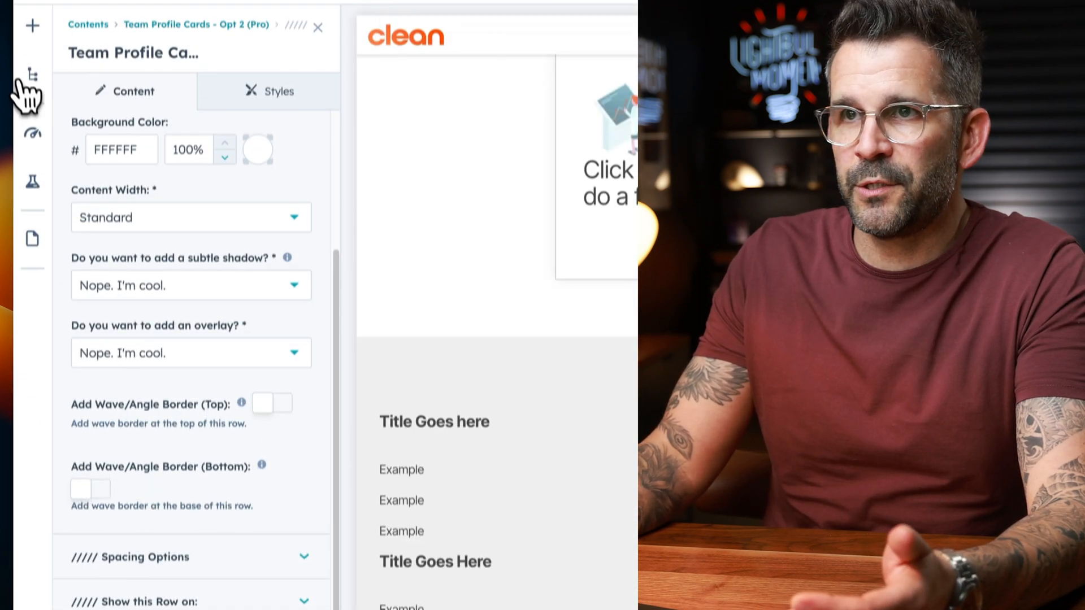
# Rename the module in Page contents to 'Tab 3 - Team Profile Cards - Opt 2 (Pro)'
pyautogui.click(32, 74)
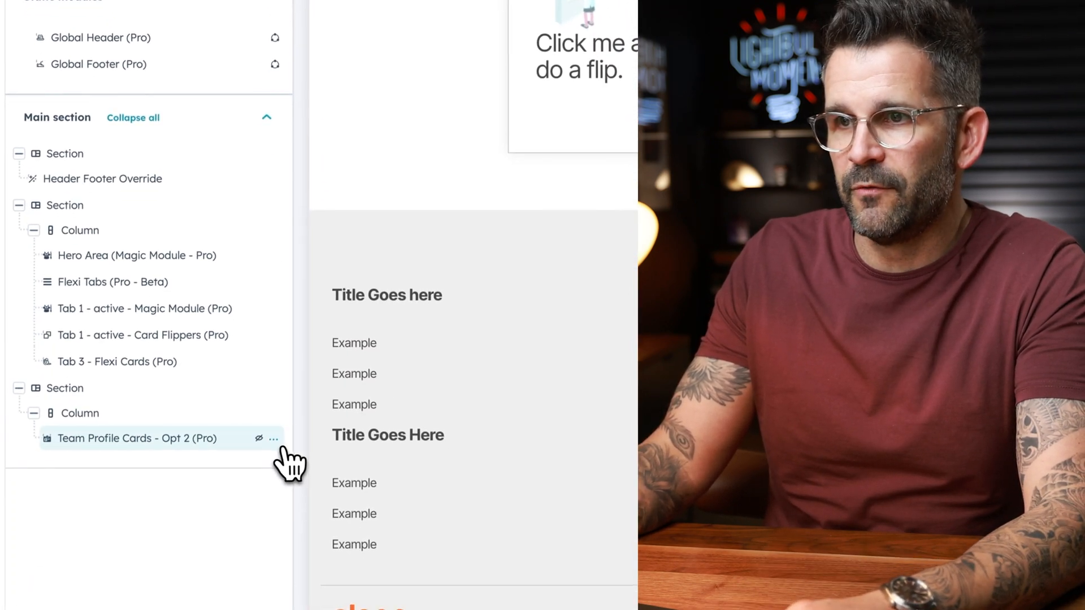
pyautogui.click(273, 438)
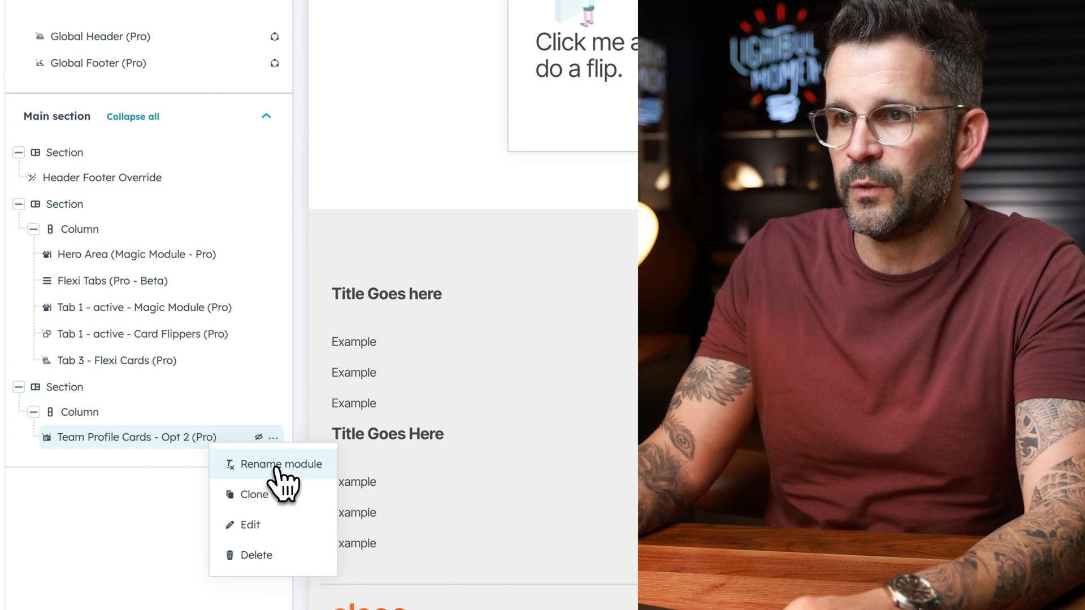
pyautogui.click(281, 464)
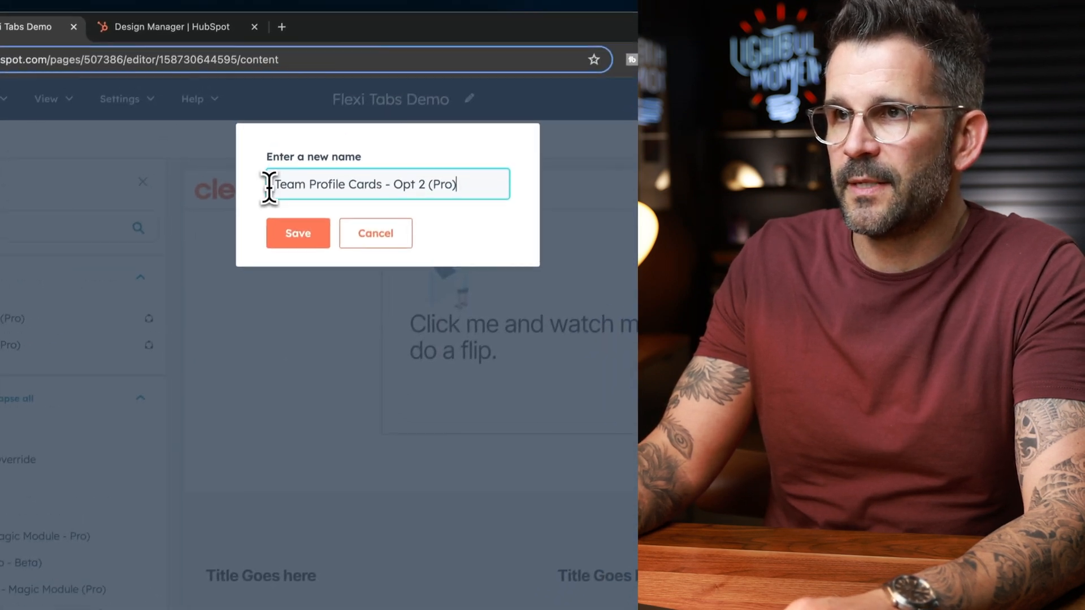
pyautogui.write('Tab')
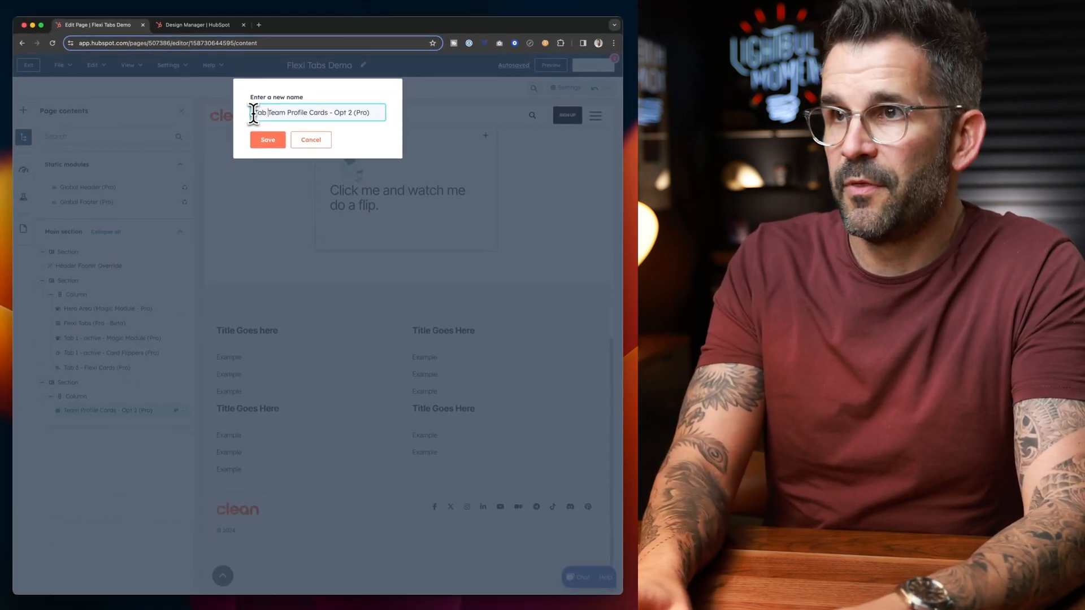
pyautogui.write('3 -')
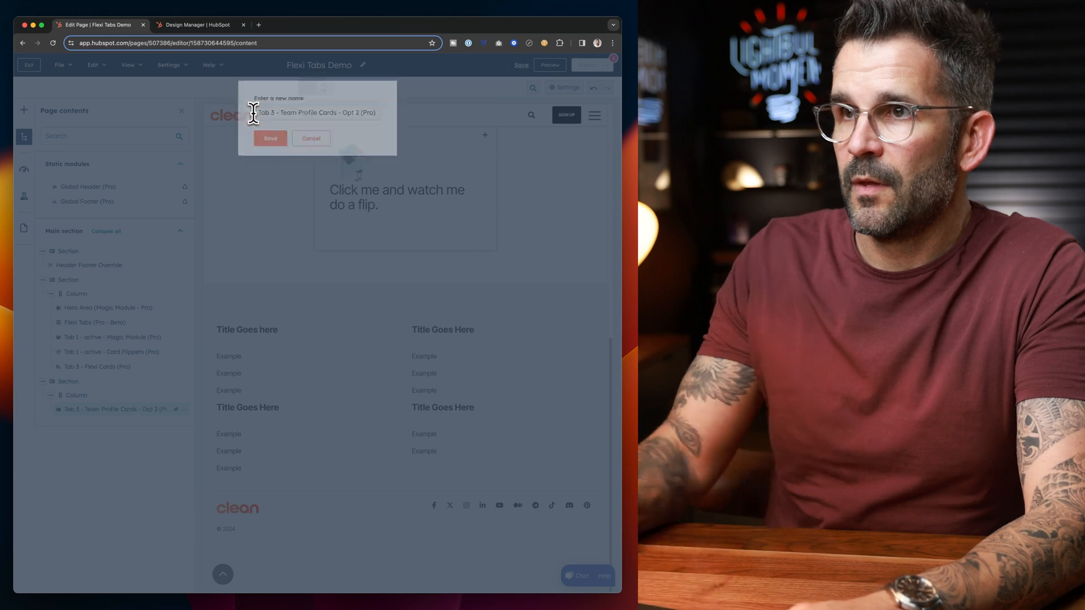
pyautogui.click(310, 138)
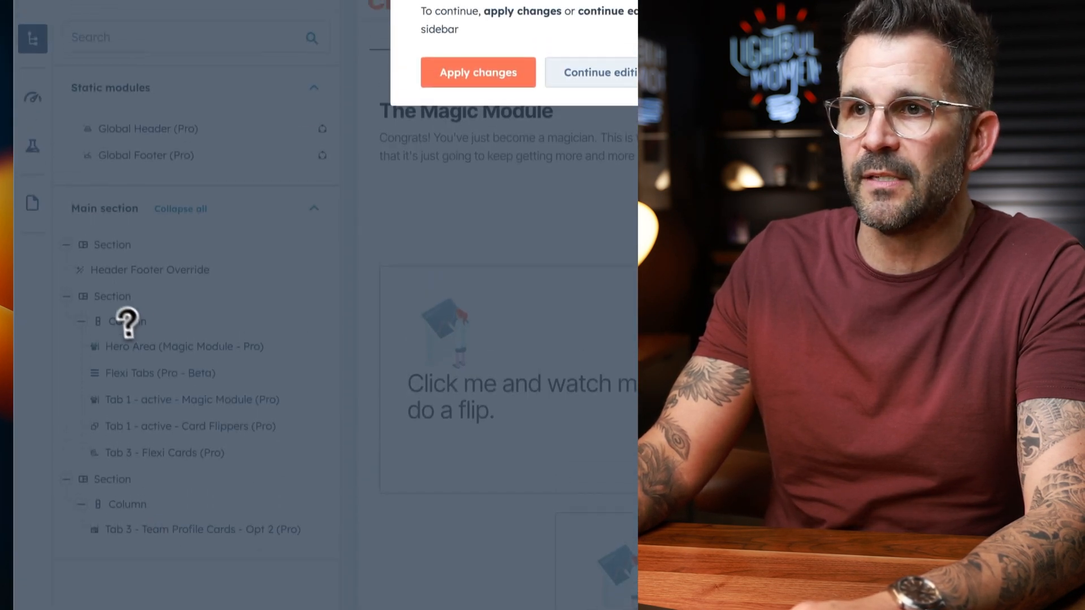
# Apply pending changes and reopen the Tab 3 module's CSS Class field showing 'tab-3 tab-content'
pyautogui.click(478, 71)
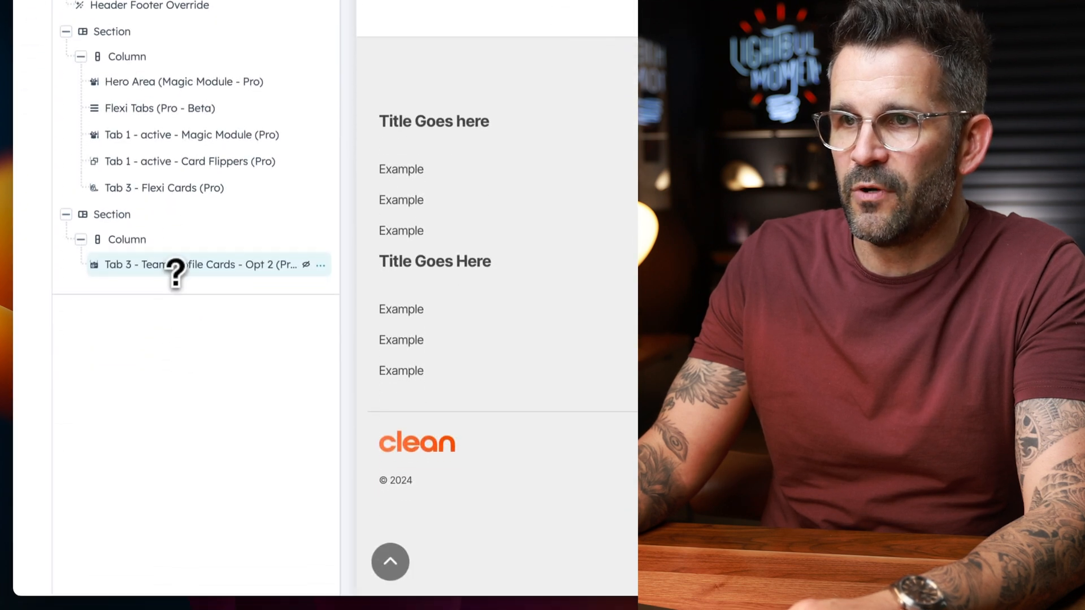
pyautogui.click(194, 264)
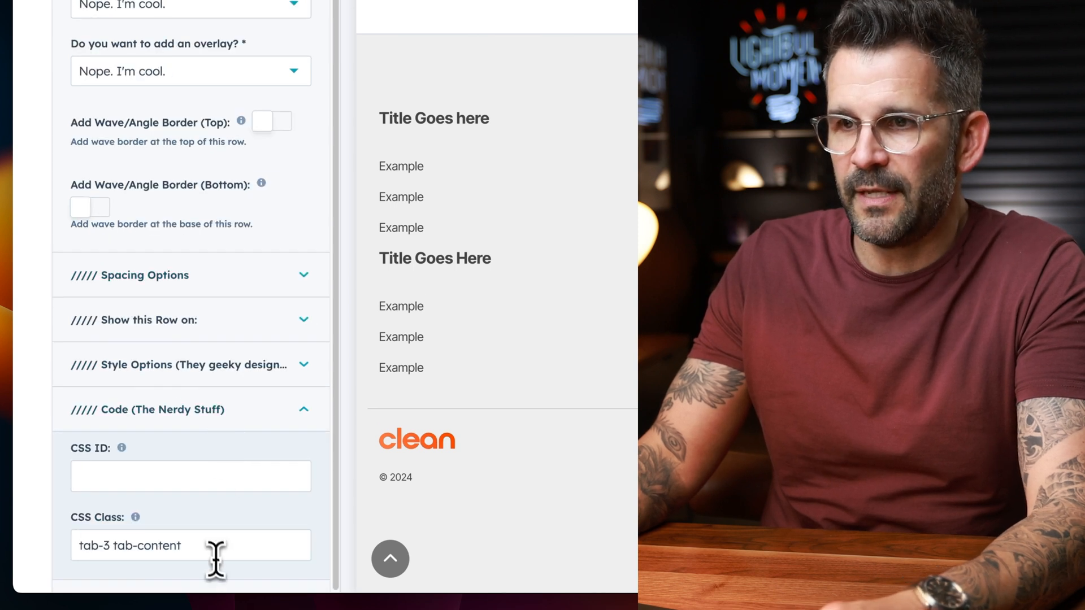
pyautogui.click(190, 546)
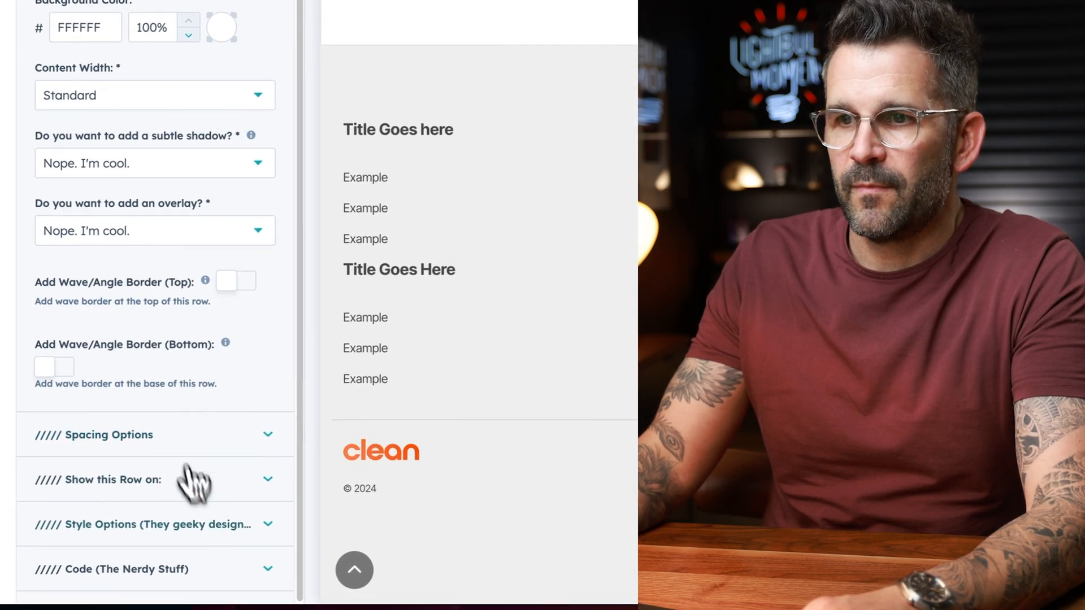
# Scroll the module sidebar and expand 'Code (The Nerdy Stuff)' for Team Profile Cards
pyautogui.scroll(-3)
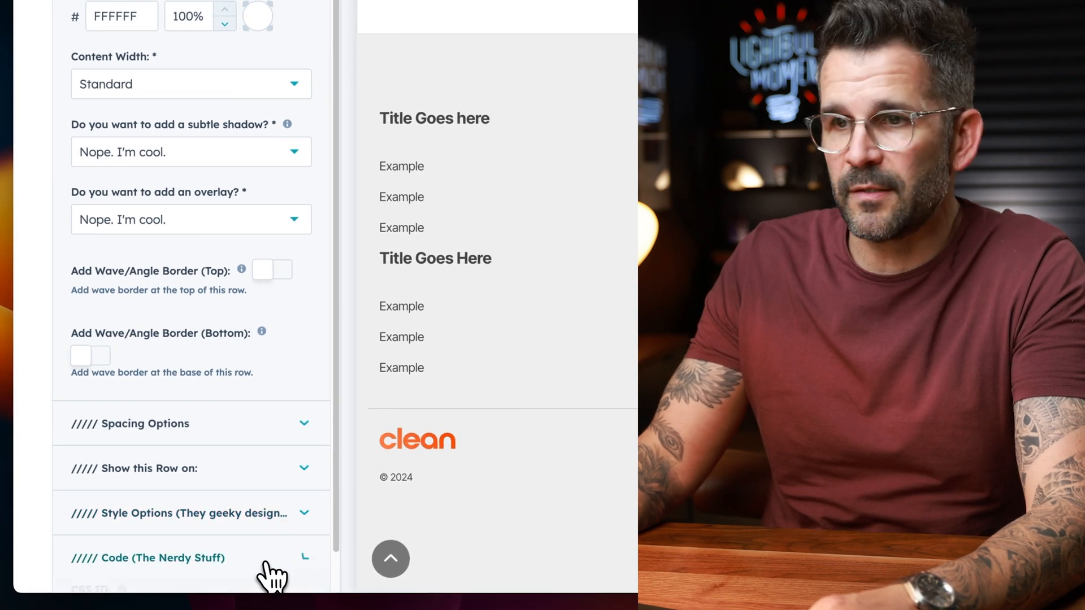
pyautogui.click(147, 557)
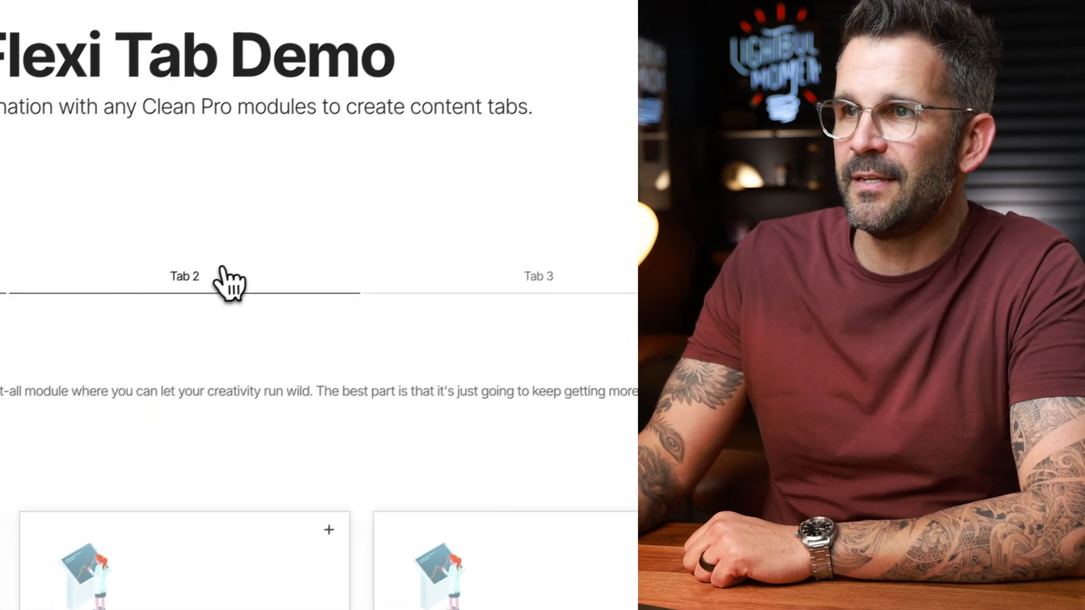
# Scroll down the live preview toward the Flexi Tabs and Tab 2's headline cards
pyautogui.scroll(-3)
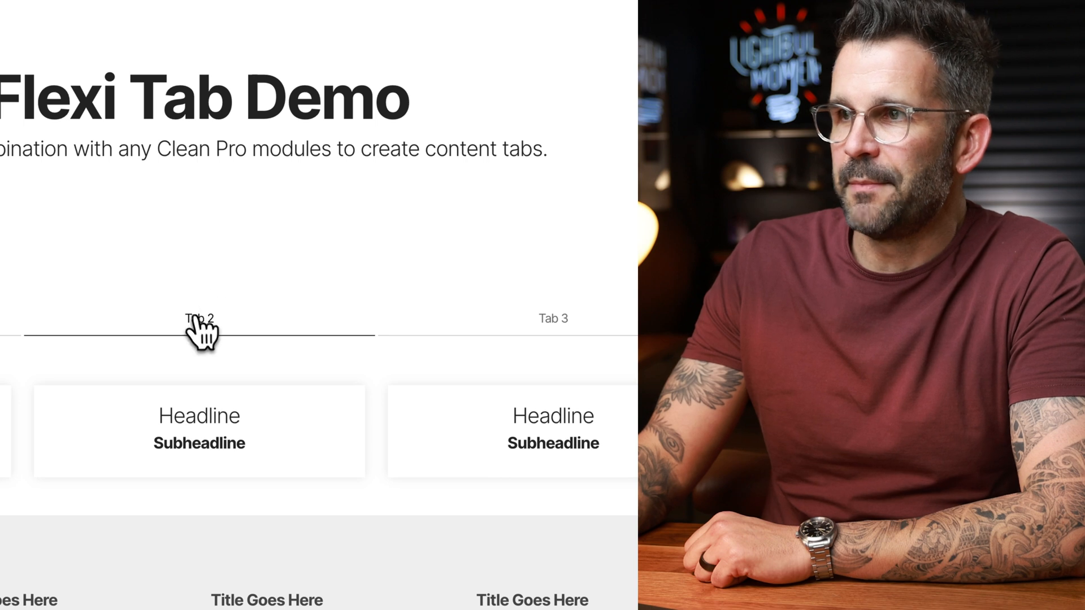